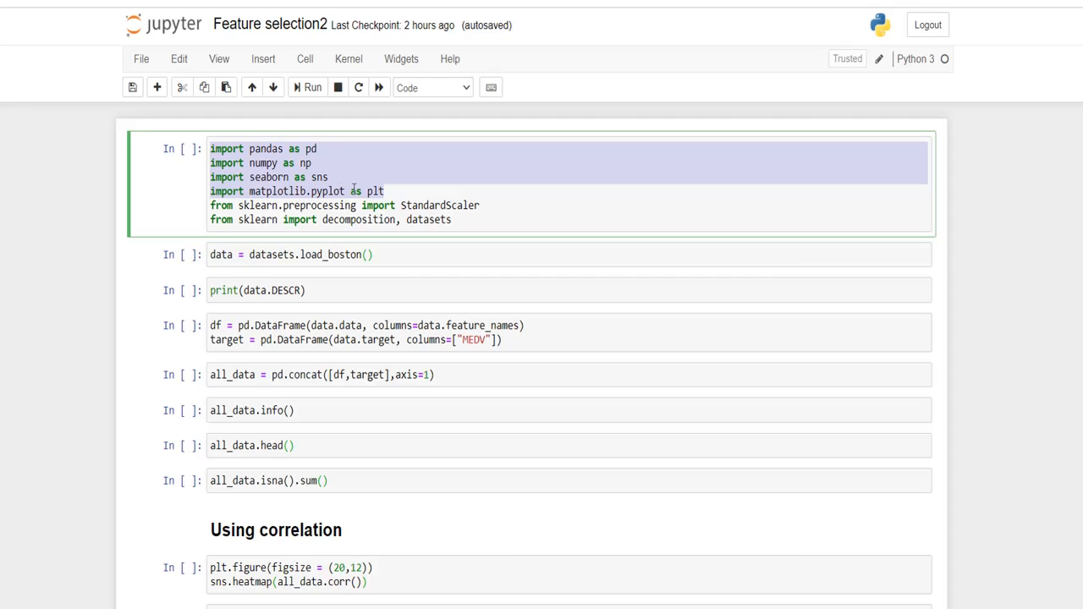
Step: Run the imports, load_boston and print(data.DESCR) cells to display the Boston dataset description
{"action": "left_click", "coordinate": [382, 189]}
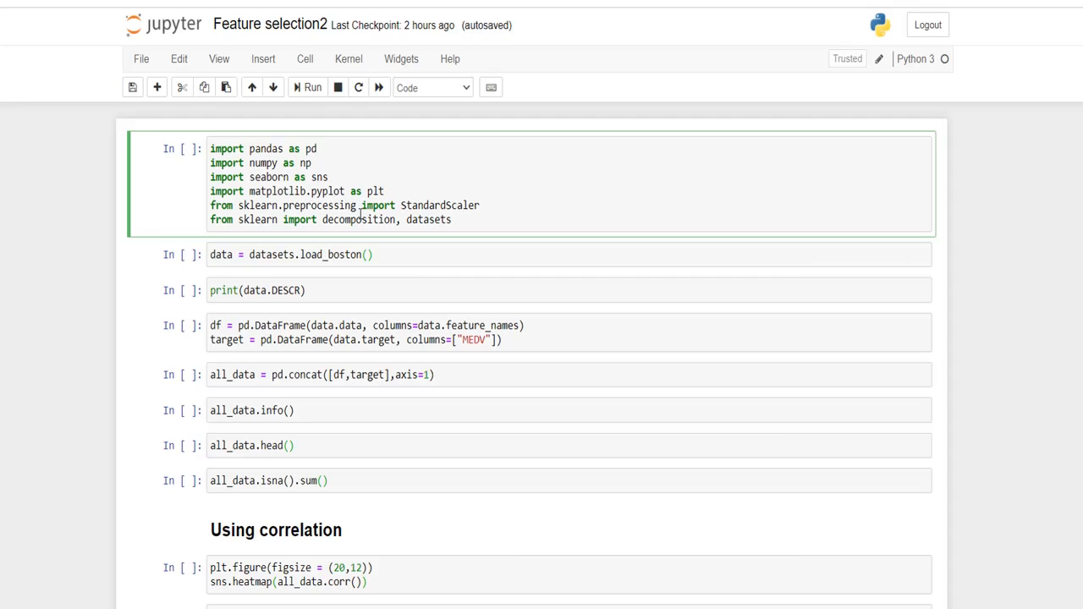
{"action": "double_click", "coordinate": [440, 205]}
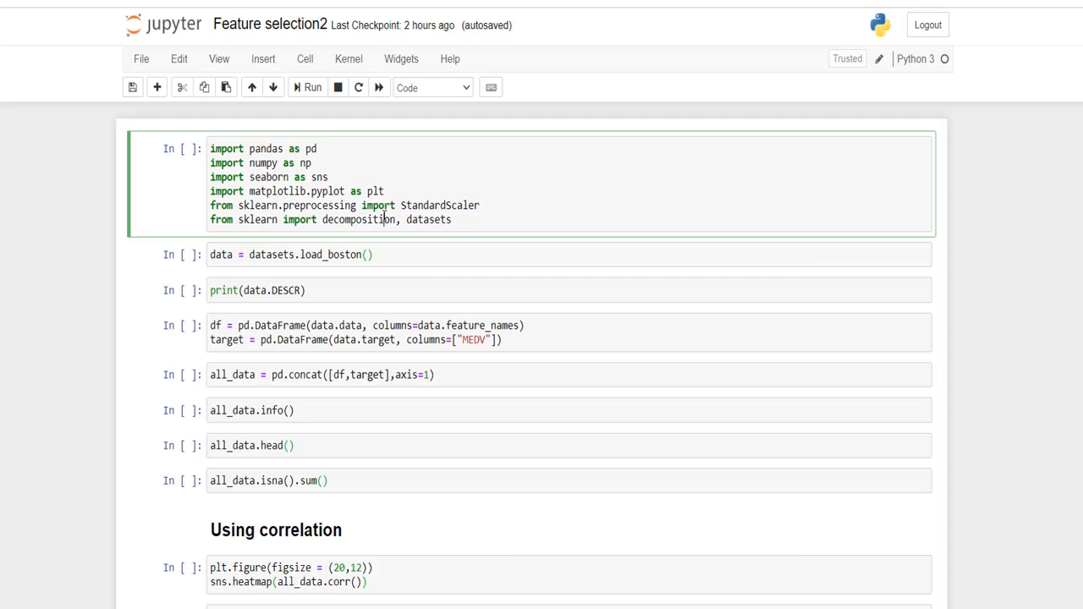
{"action": "double_click", "coordinate": [359, 220]}
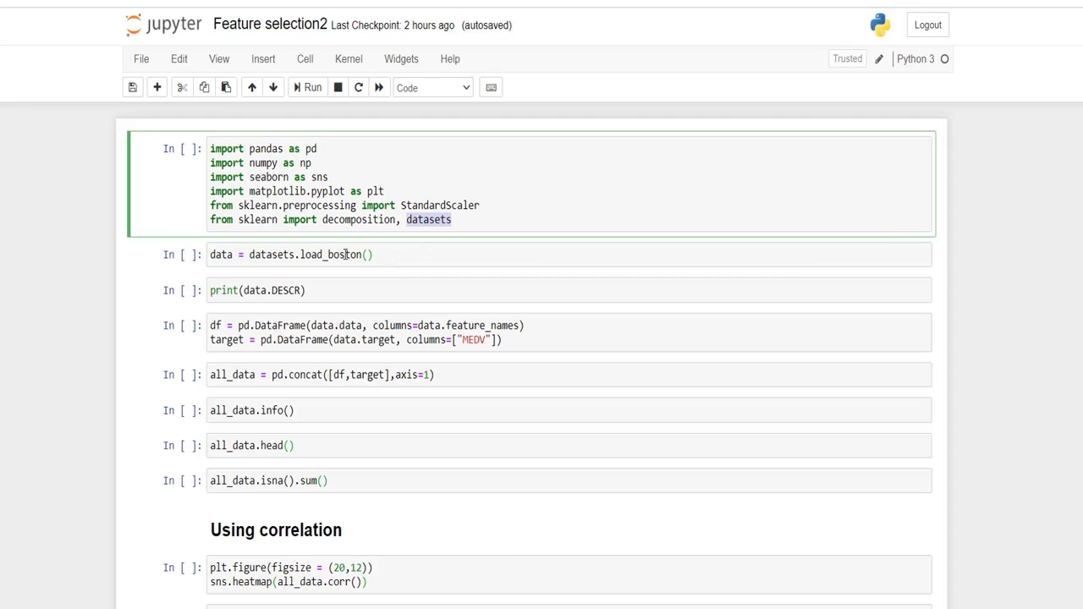
{"action": "left_click", "coordinate": [567, 254]}
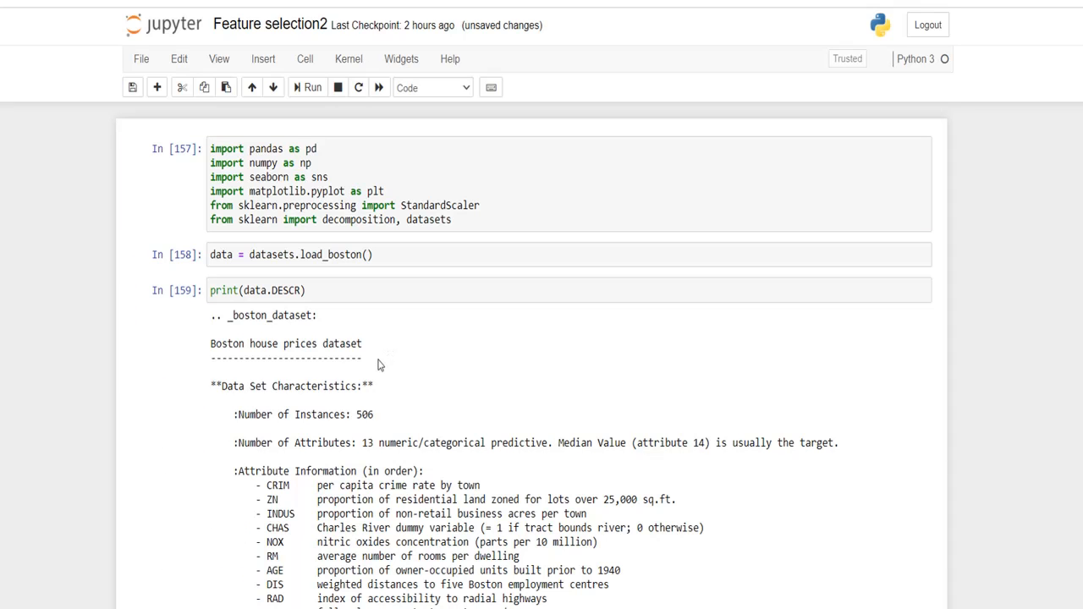
Step: Run the DataFrame, pd.concat and all_data.info() cells showing 506 non-null float64 rows across 14 columns
{"action": "scroll", "scroll_direction": "down", "scroll_amount": 3}
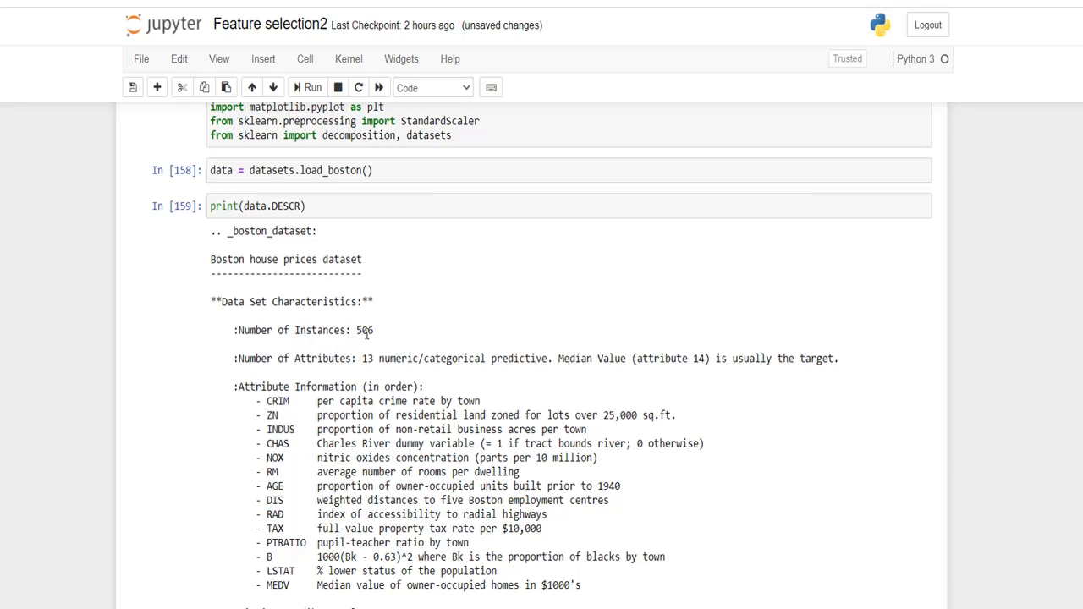
{"action": "scroll", "scroll_direction": "down", "scroll_amount": 3}
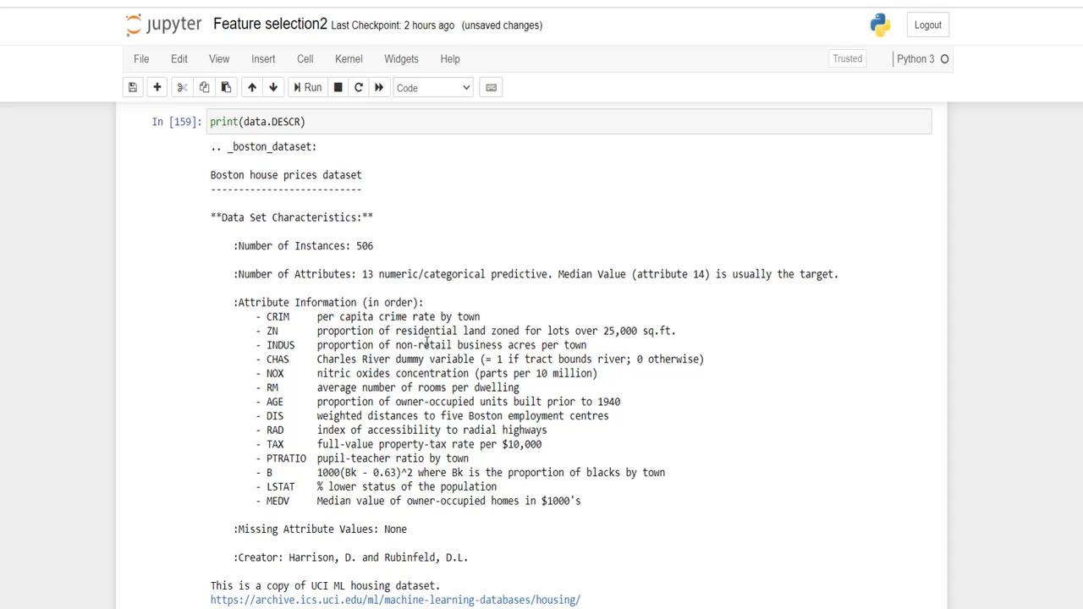
{"action": "mouse_move", "coordinate": [440, 362]}
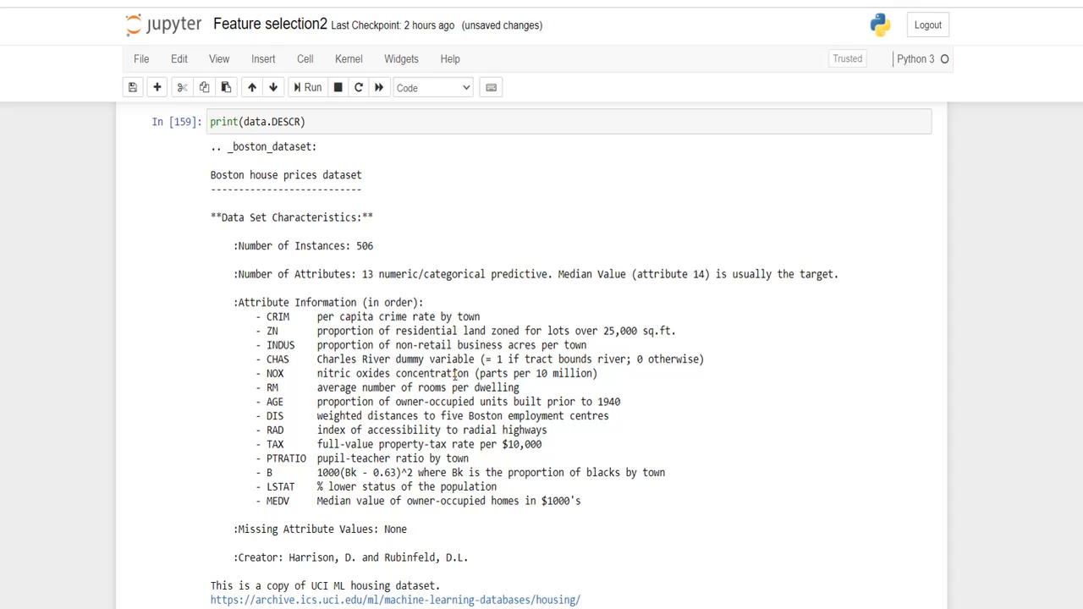
{"action": "mouse_move", "coordinate": [376, 450]}
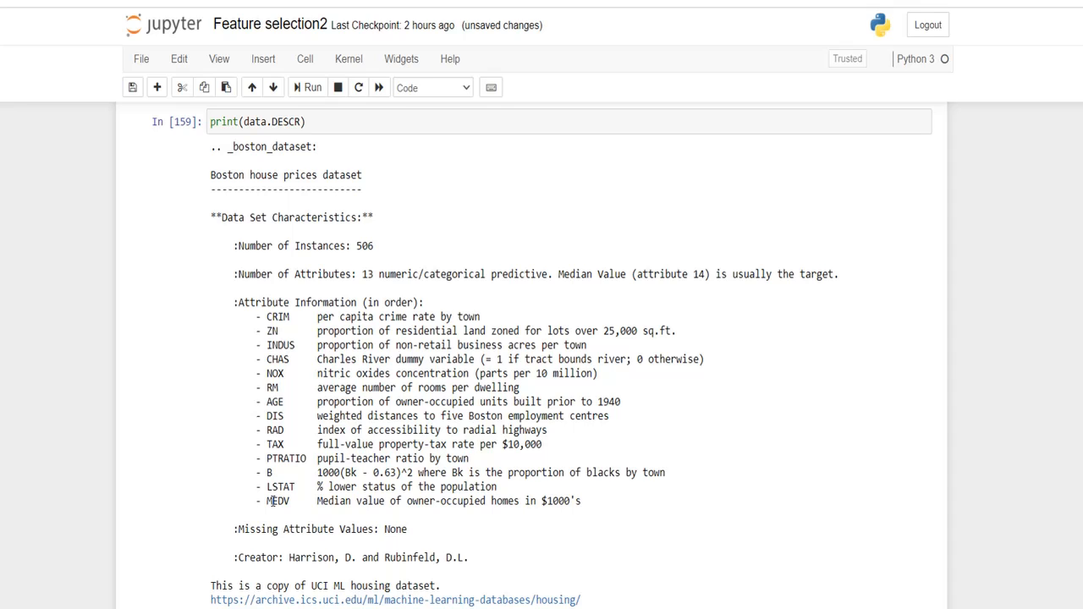
{"action": "mouse_move", "coordinate": [279, 501]}
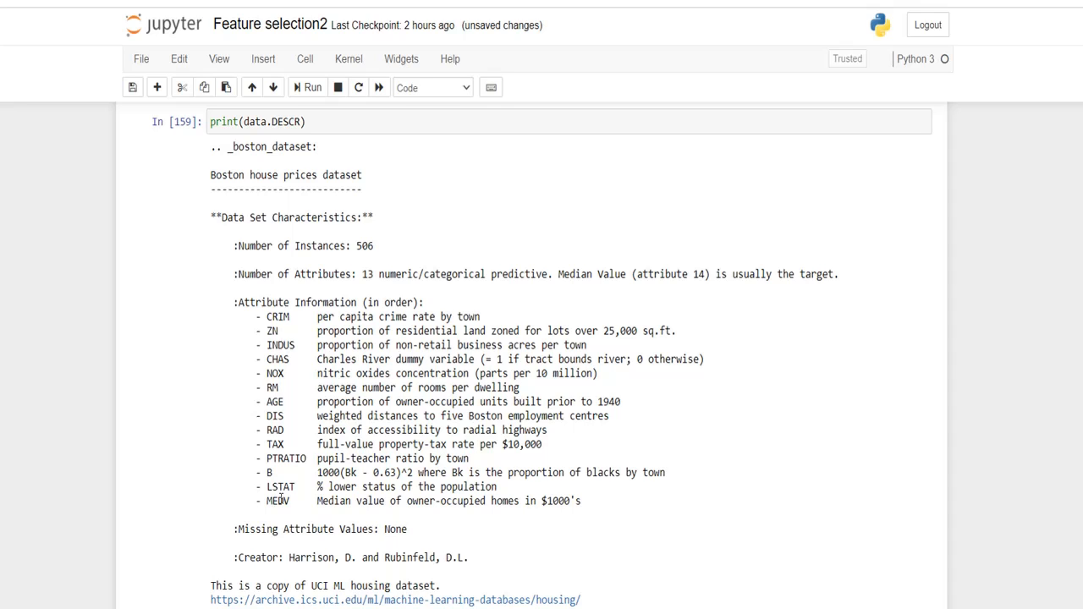
{"action": "scroll", "scroll_direction": "down", "scroll_amount": 3}
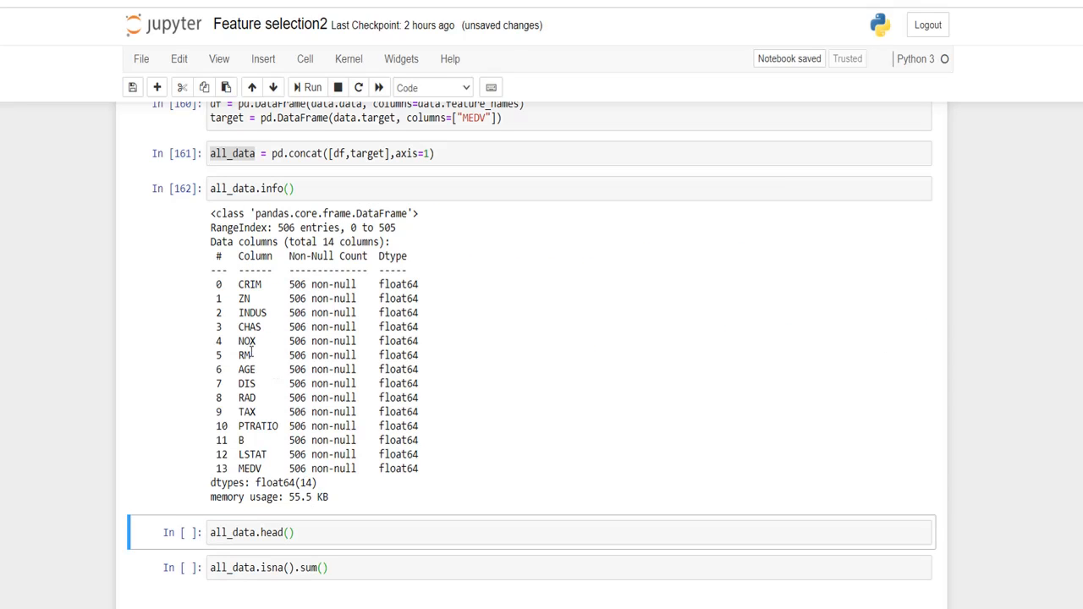
Step: Run all_data.head() and all_data.isna().sum() to show five rows and zero missing values per column
{"action": "double_click", "coordinate": [284, 227]}
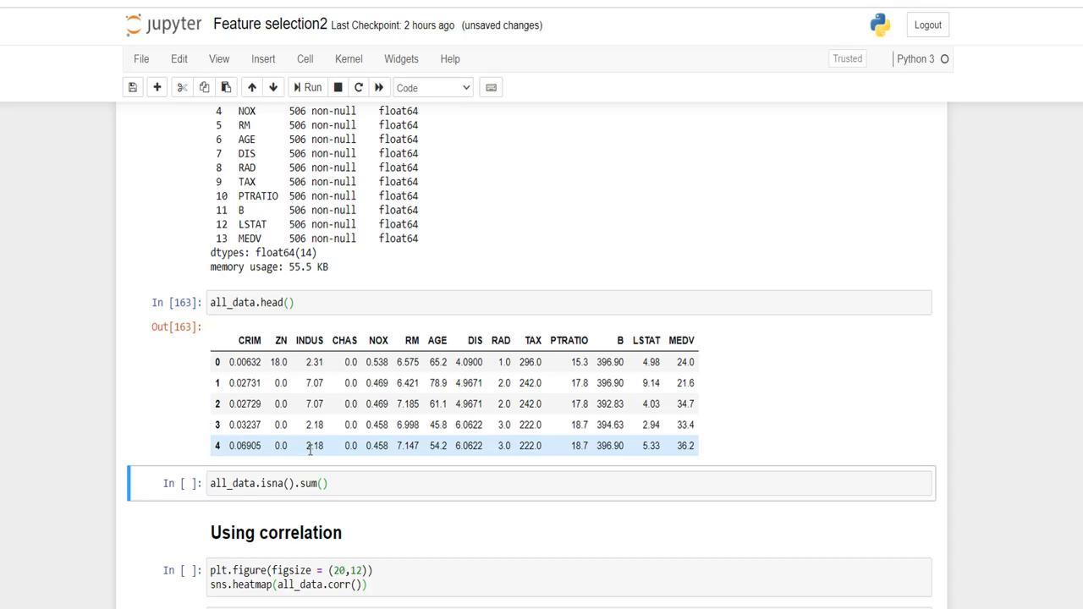
{"action": "left_click", "coordinate": [369, 484]}
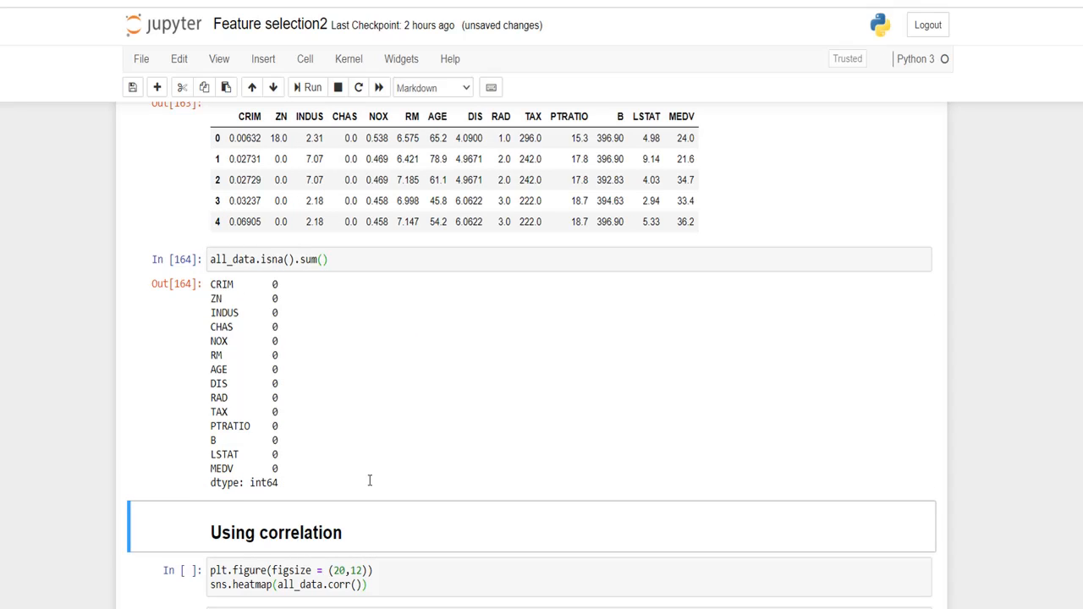
{"action": "mouse_move", "coordinate": [381, 406]}
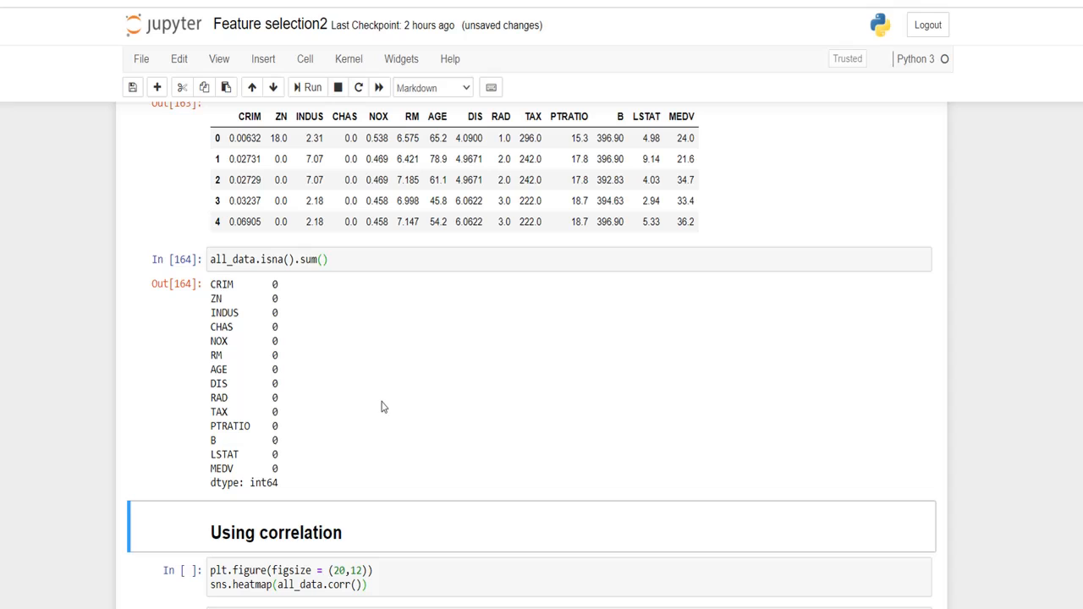
{"action": "mouse_move", "coordinate": [379, 401]}
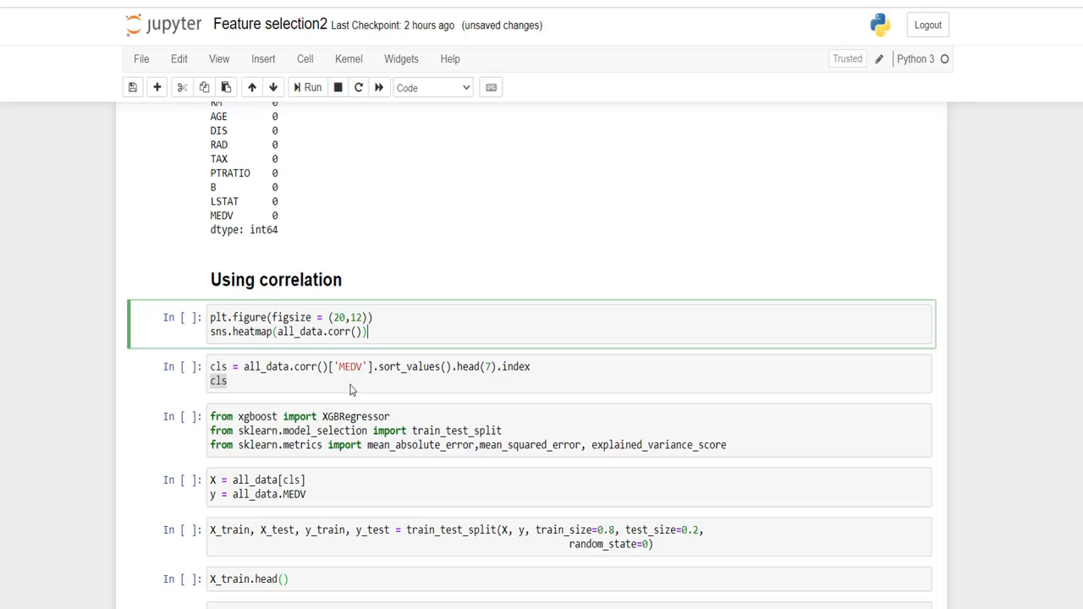
{"action": "double_click", "coordinate": [301, 330]}
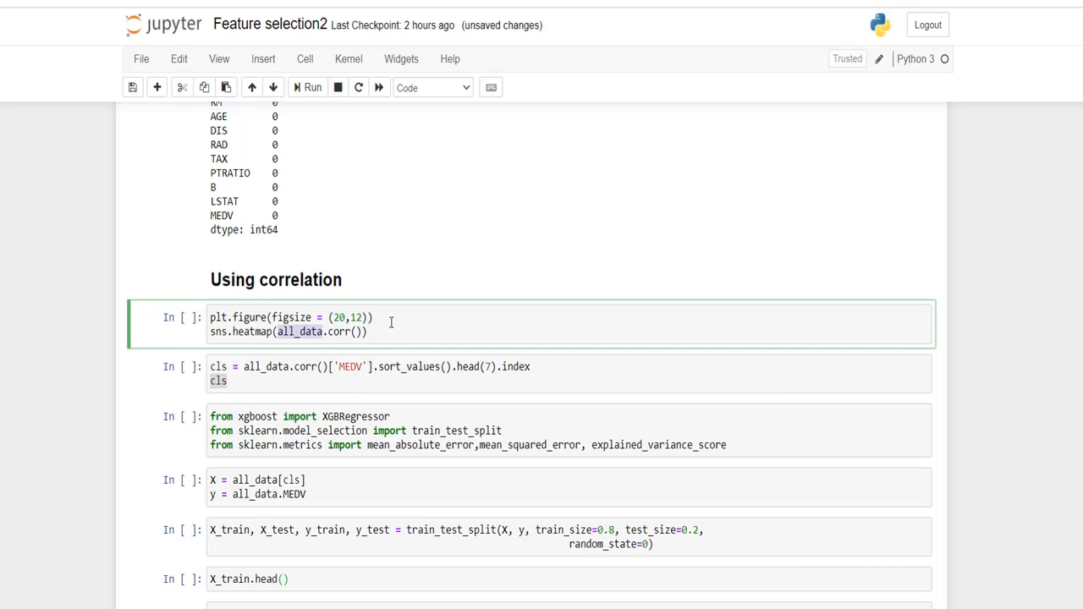
{"action": "left_click", "coordinate": [311, 88]}
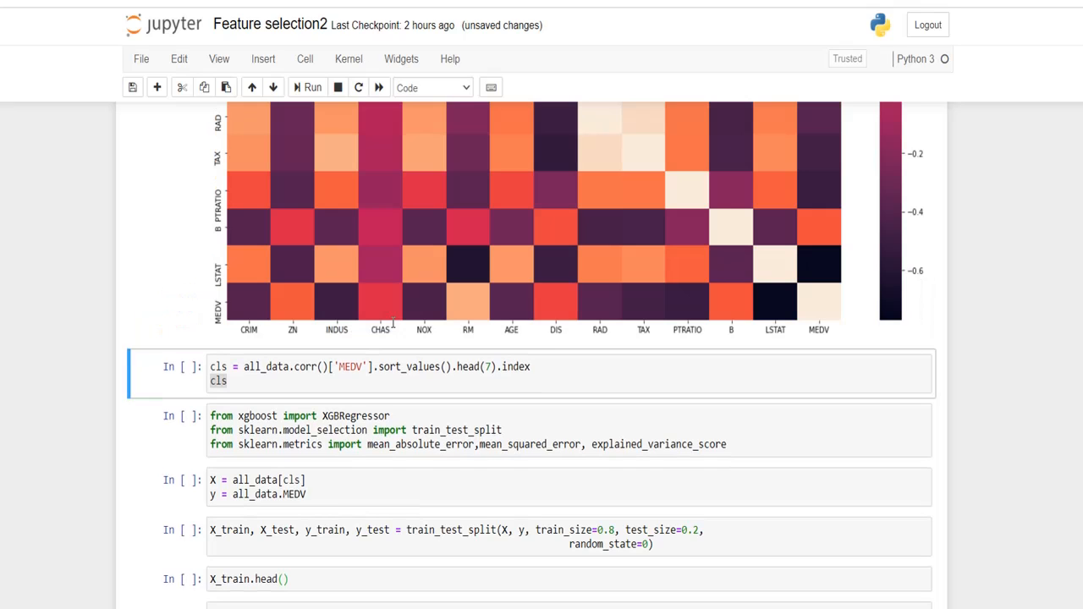
{"action": "scroll", "scroll_direction": "down", "scroll_amount": 3}
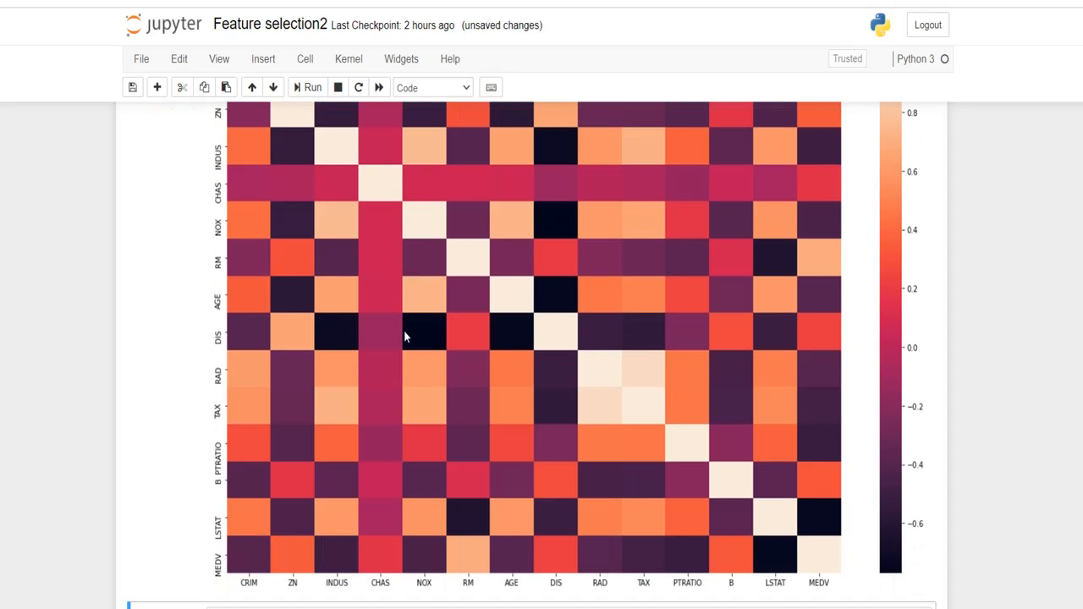
{"action": "scroll", "scroll_direction": "down", "scroll_amount": 3}
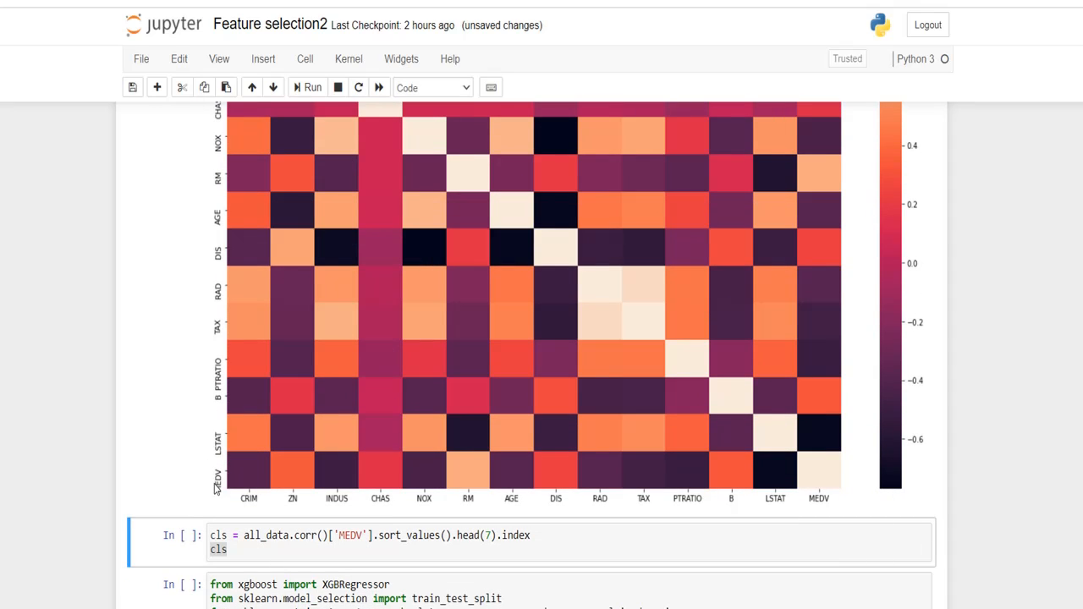
{"action": "mouse_move", "coordinate": [252, 494]}
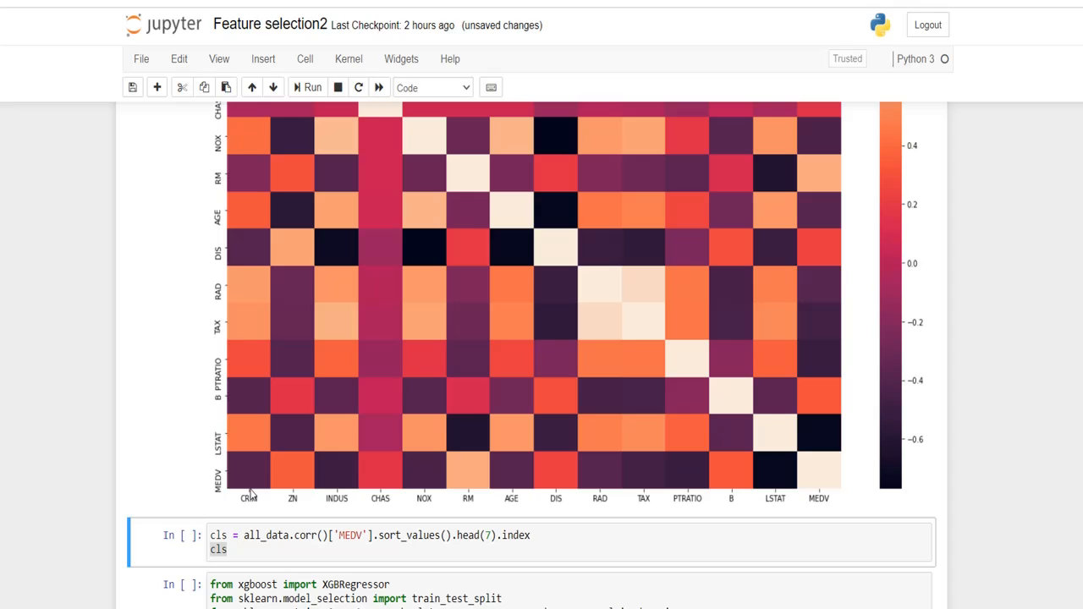
{"action": "mouse_move", "coordinate": [837, 482]}
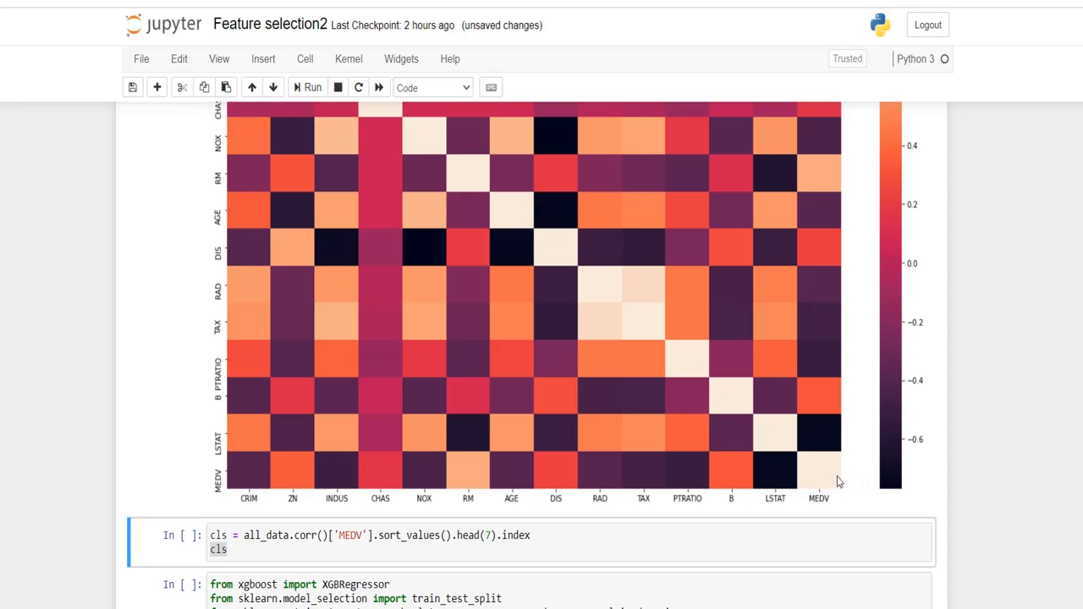
{"action": "mouse_move", "coordinate": [825, 457]}
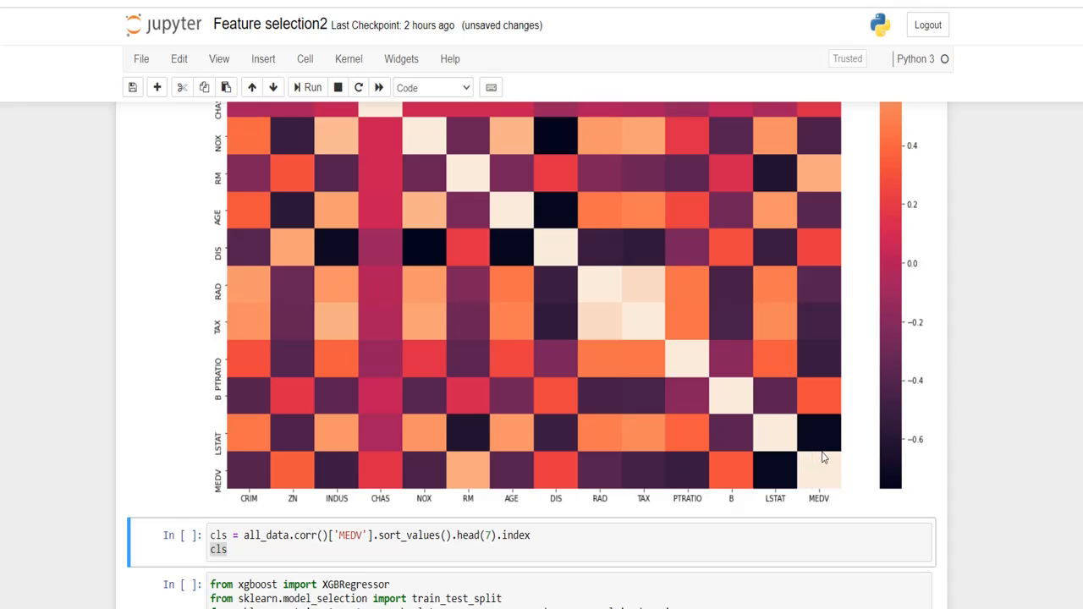
{"action": "mouse_move", "coordinate": [803, 471]}
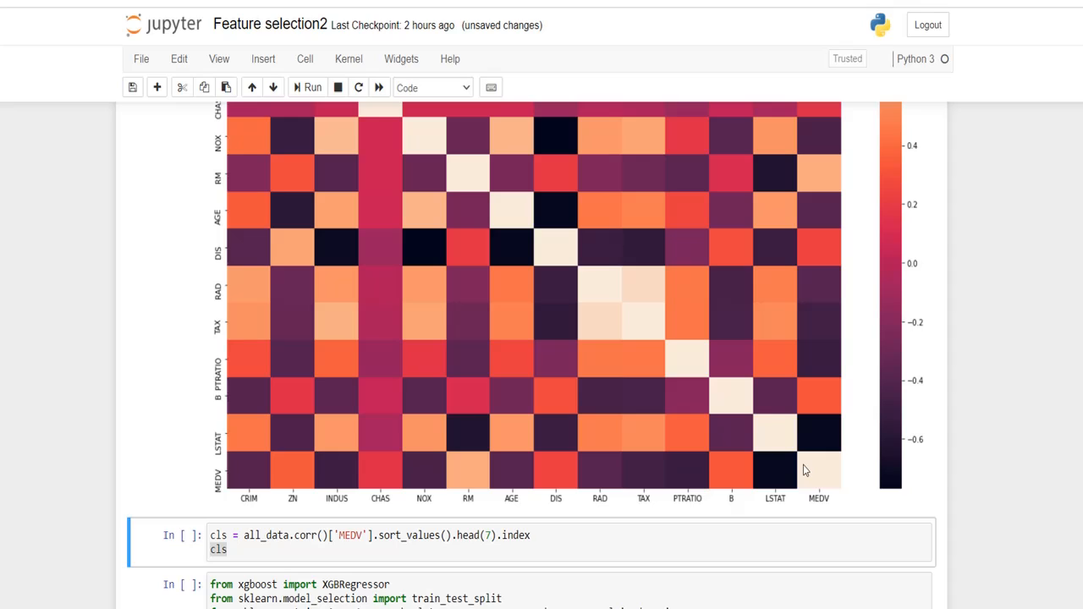
{"action": "mouse_move", "coordinate": [900, 473]}
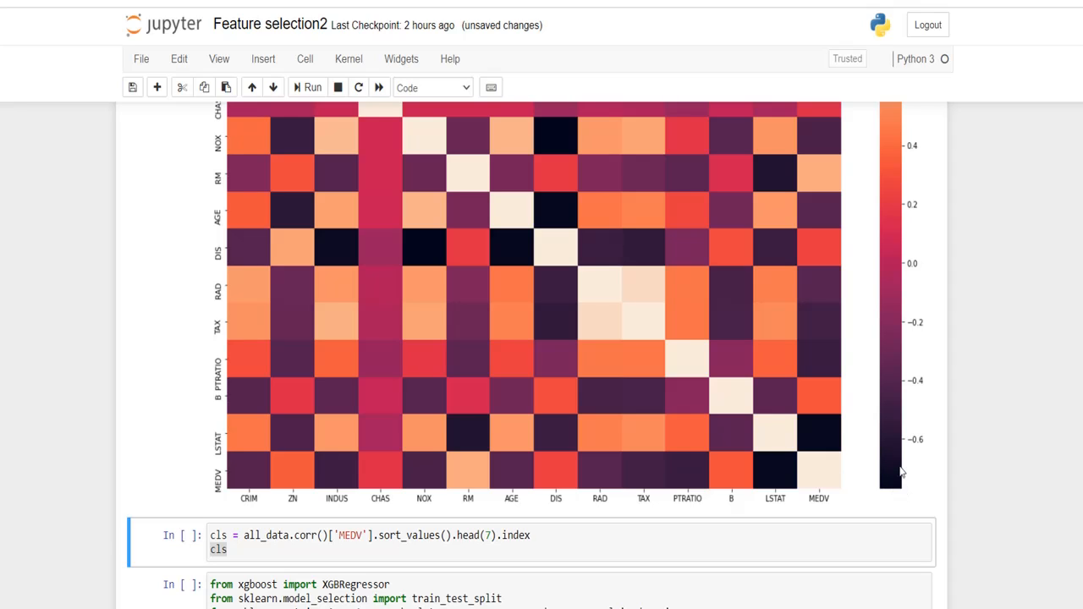
{"action": "mouse_move", "coordinate": [825, 474]}
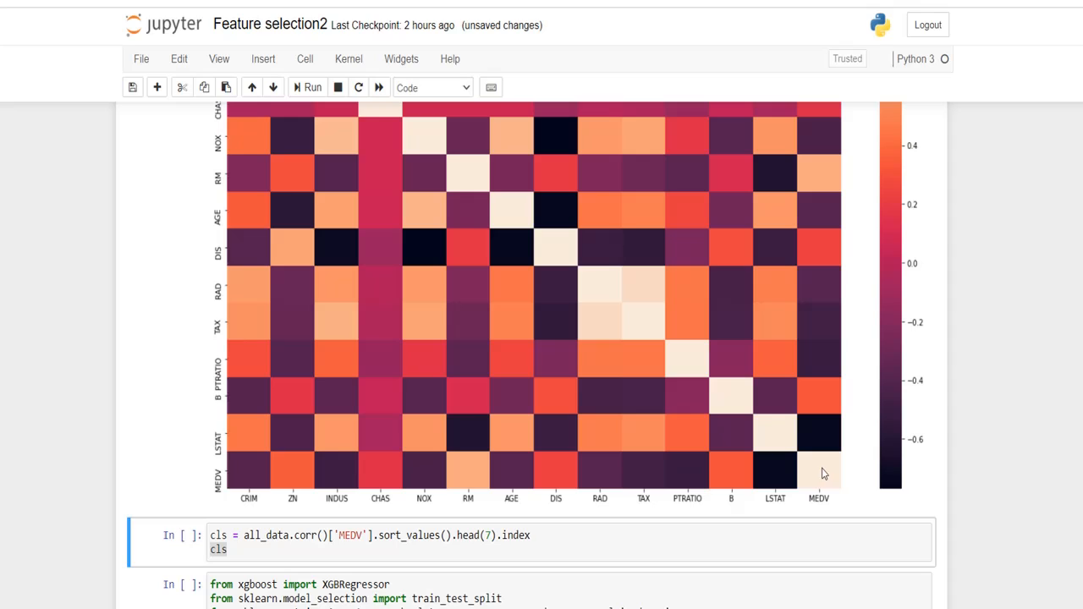
{"action": "mouse_move", "coordinate": [829, 494]}
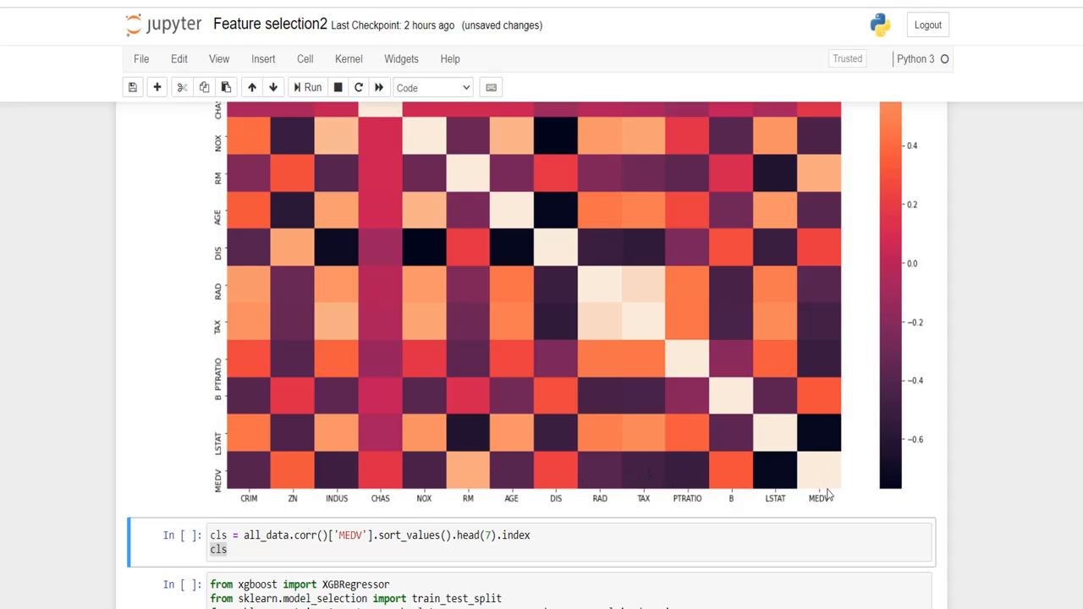
{"action": "mouse_move", "coordinate": [794, 482]}
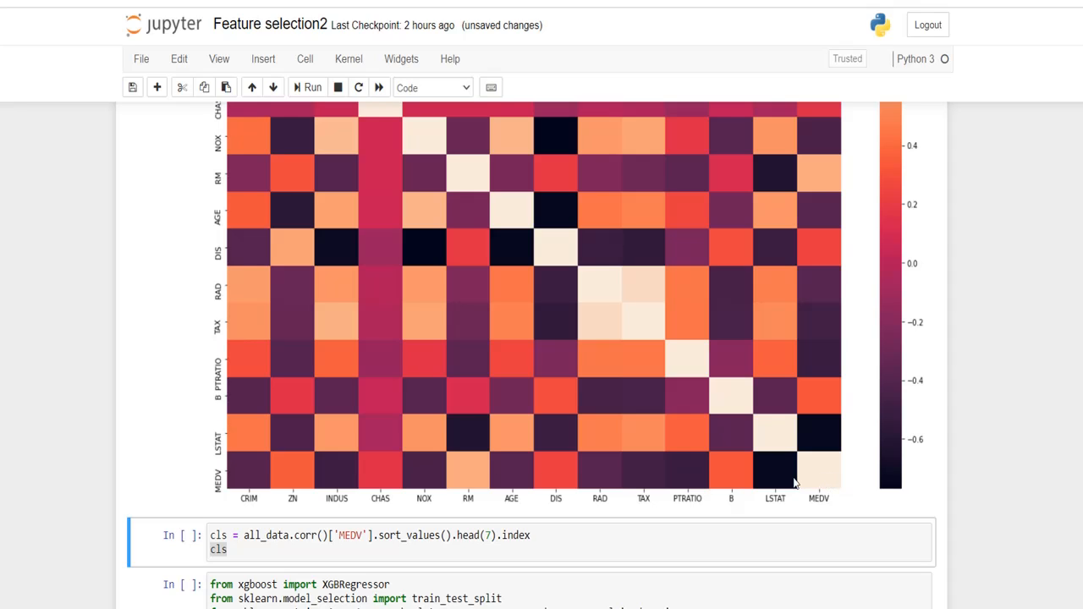
{"action": "mouse_move", "coordinate": [736, 501]}
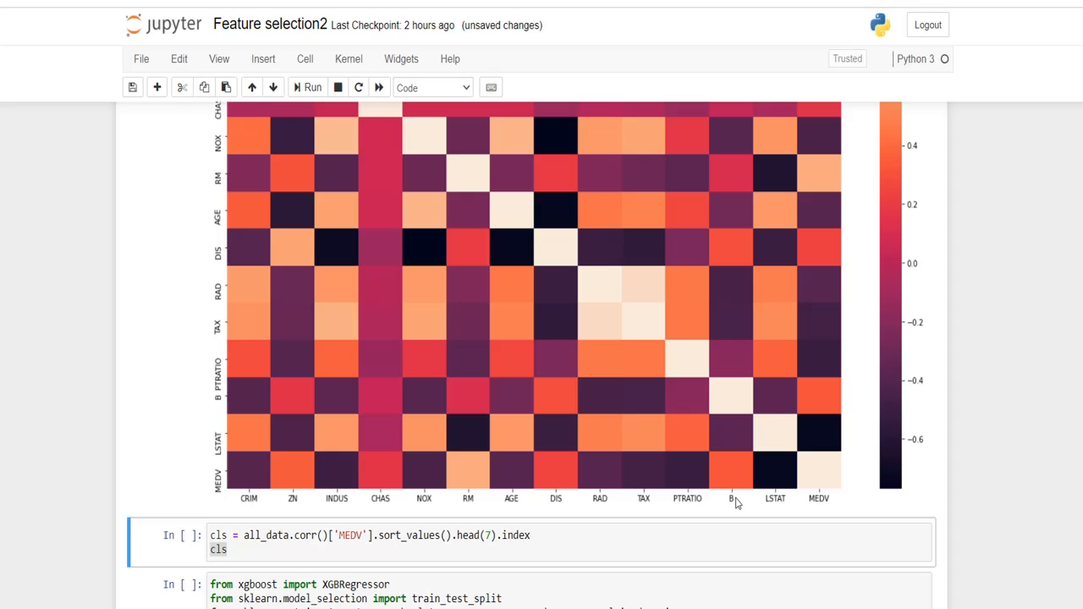
{"action": "mouse_move", "coordinate": [691, 504]}
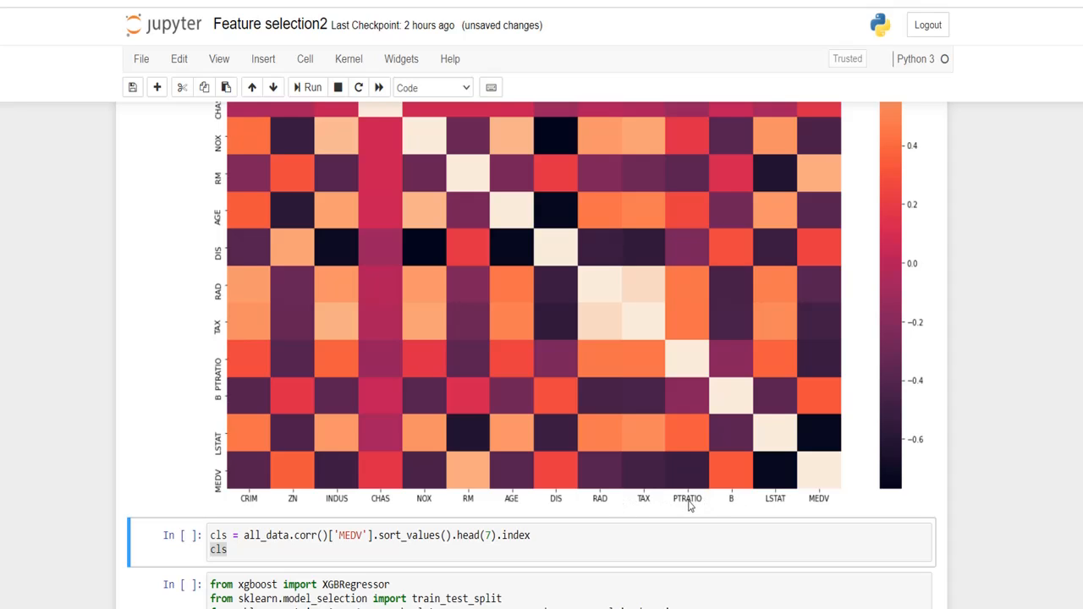
{"action": "mouse_move", "coordinate": [328, 511]}
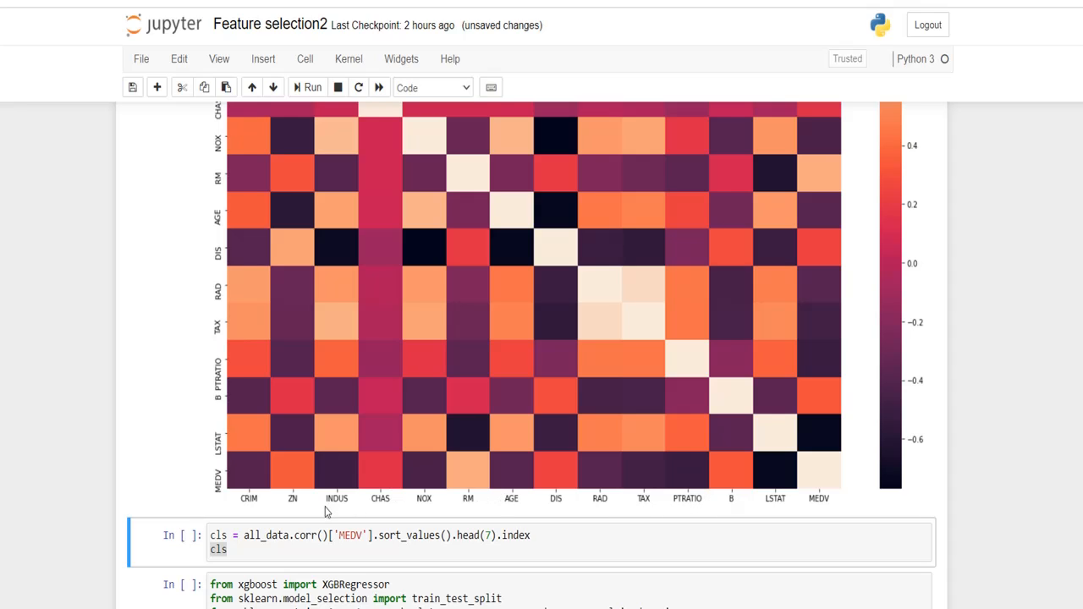
{"action": "mouse_move", "coordinate": [541, 499]}
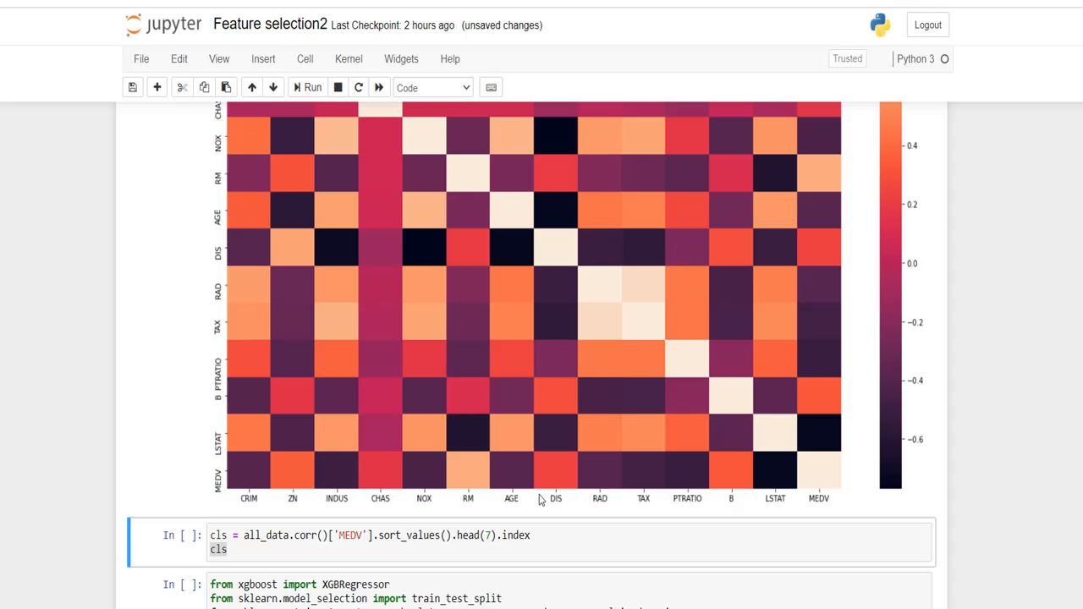
{"action": "mouse_move", "coordinate": [554, 486]}
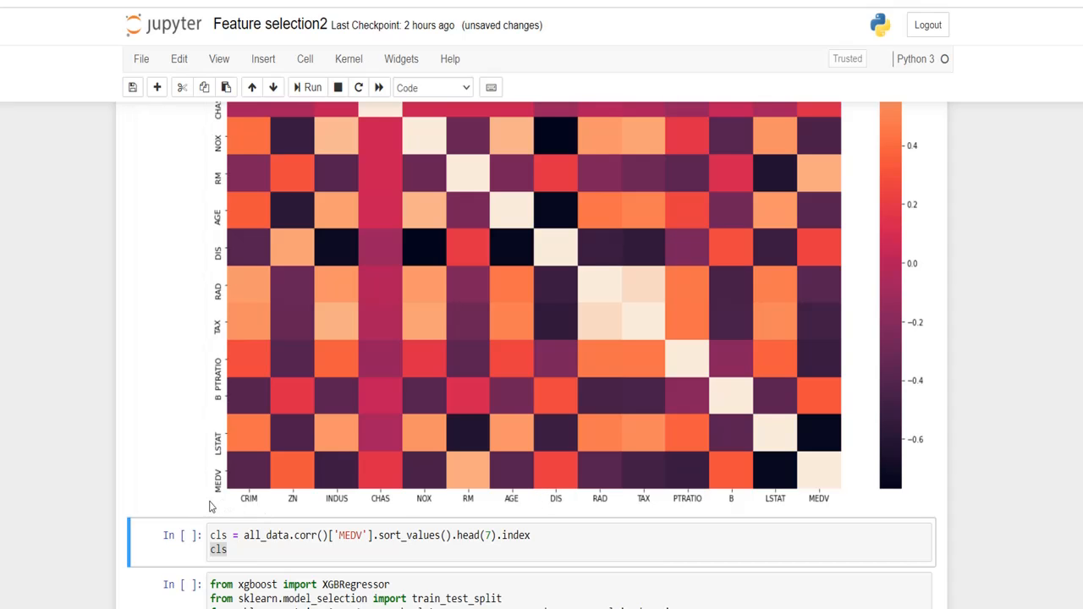
{"action": "scroll", "scroll_direction": "down", "scroll_amount": 3}
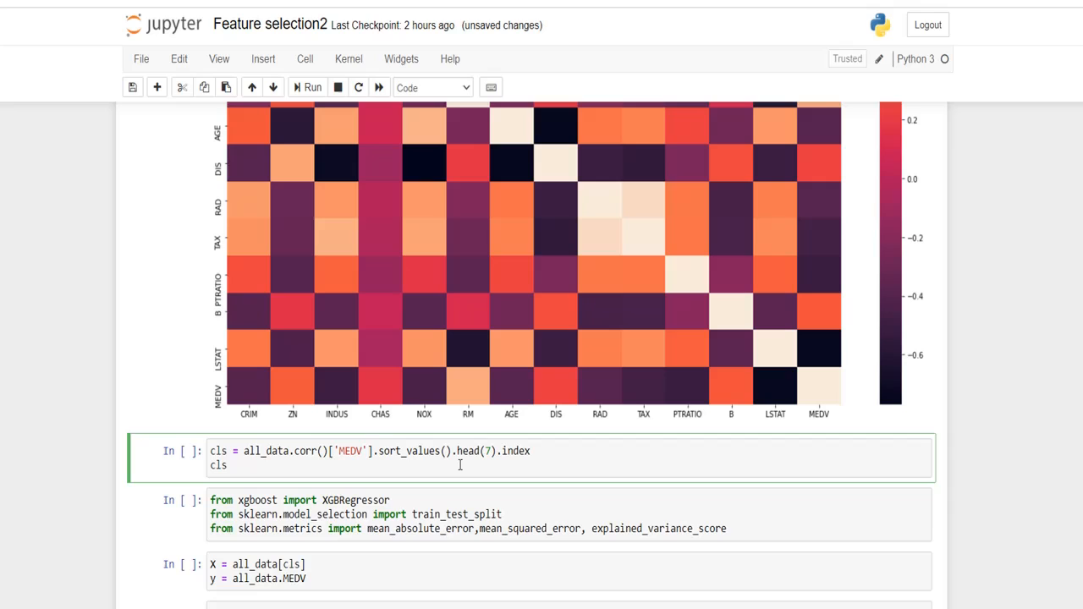
Step: List the seven features most correlated with MEDV and review the XGBRegressor import line
{"action": "left_click", "coordinate": [311, 88]}
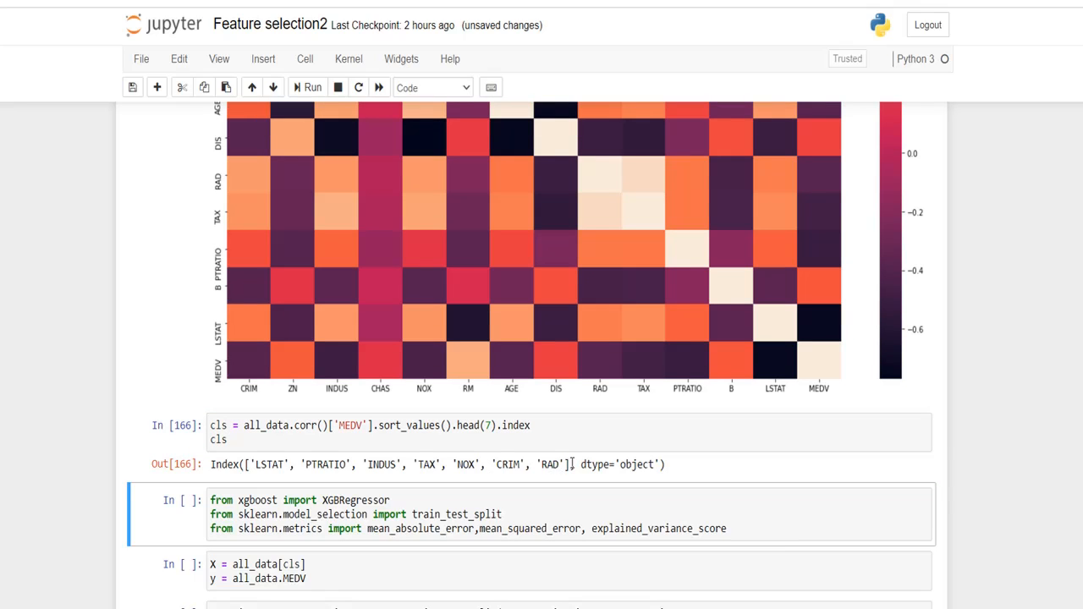
{"action": "mouse_move", "coordinate": [592, 396]}
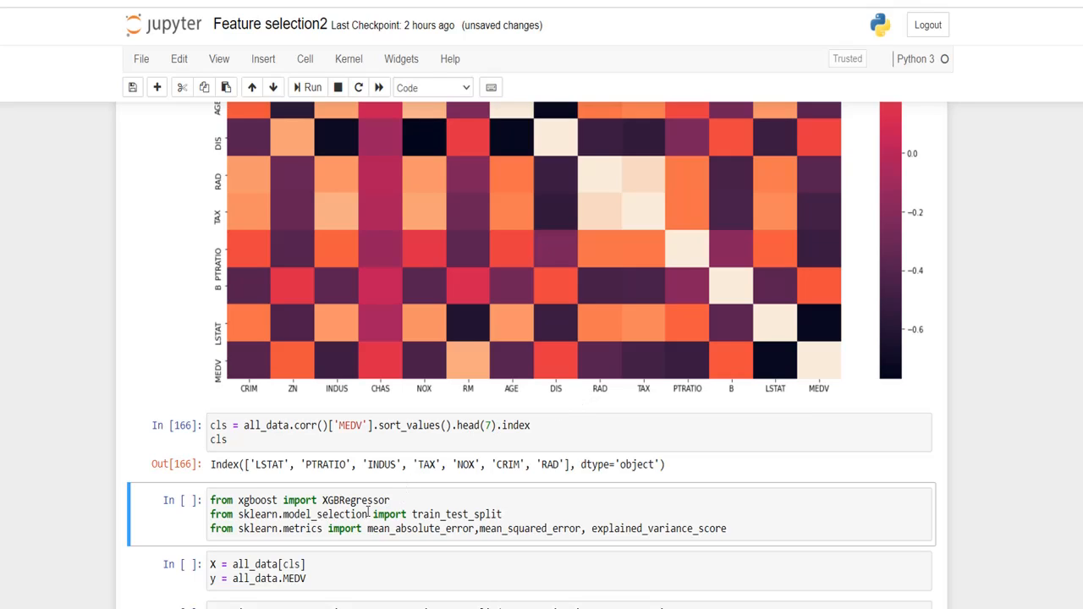
{"action": "double_click", "coordinate": [355, 500]}
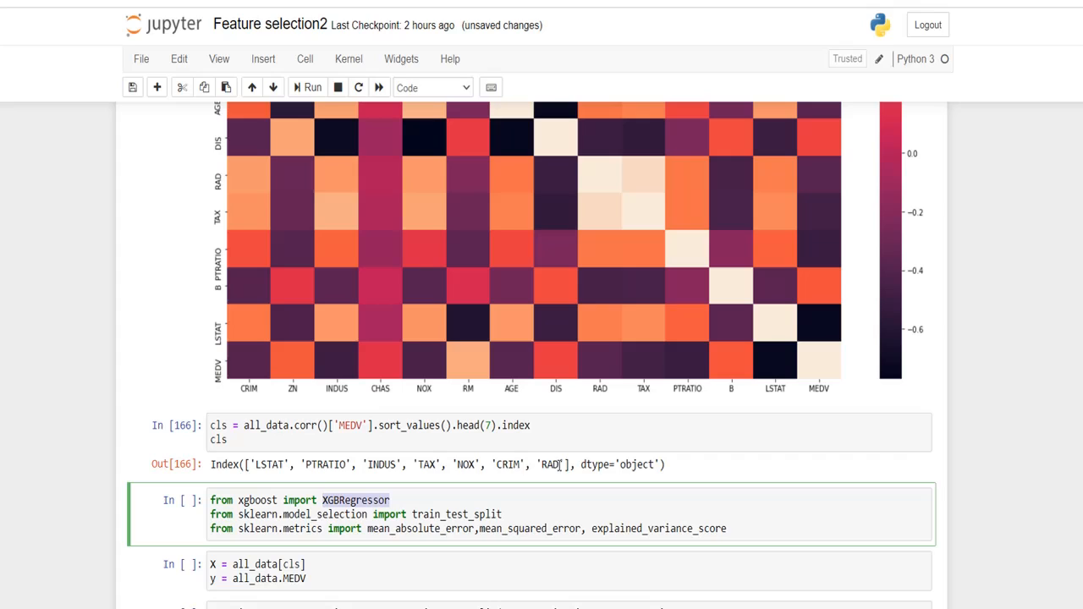
{"action": "left_click_drag", "start_coordinate": [319, 464], "coordinate": [562, 464]}
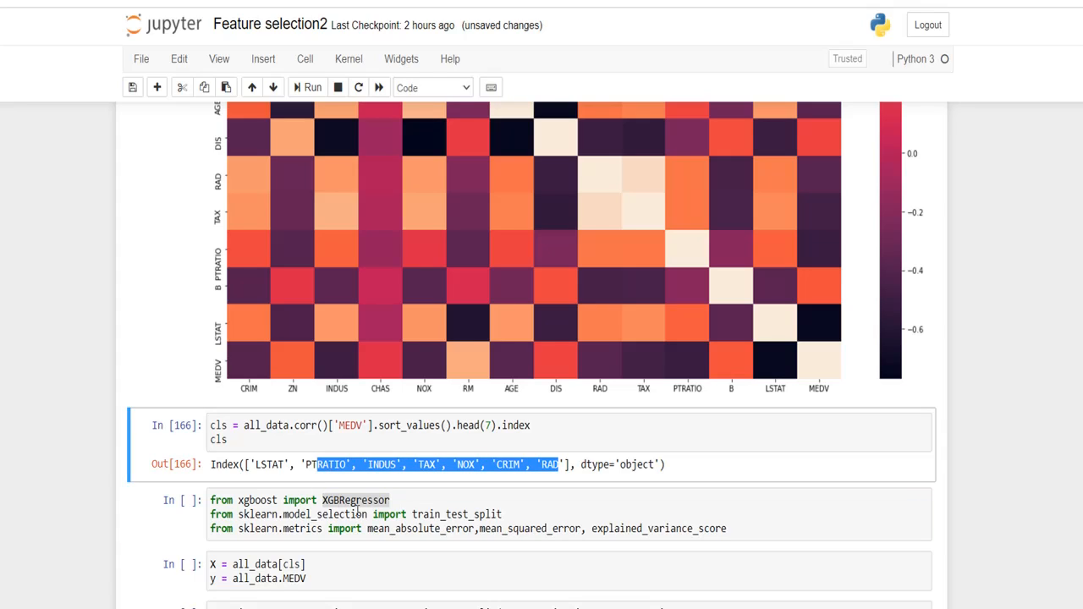
{"action": "mouse_move", "coordinate": [365, 497]}
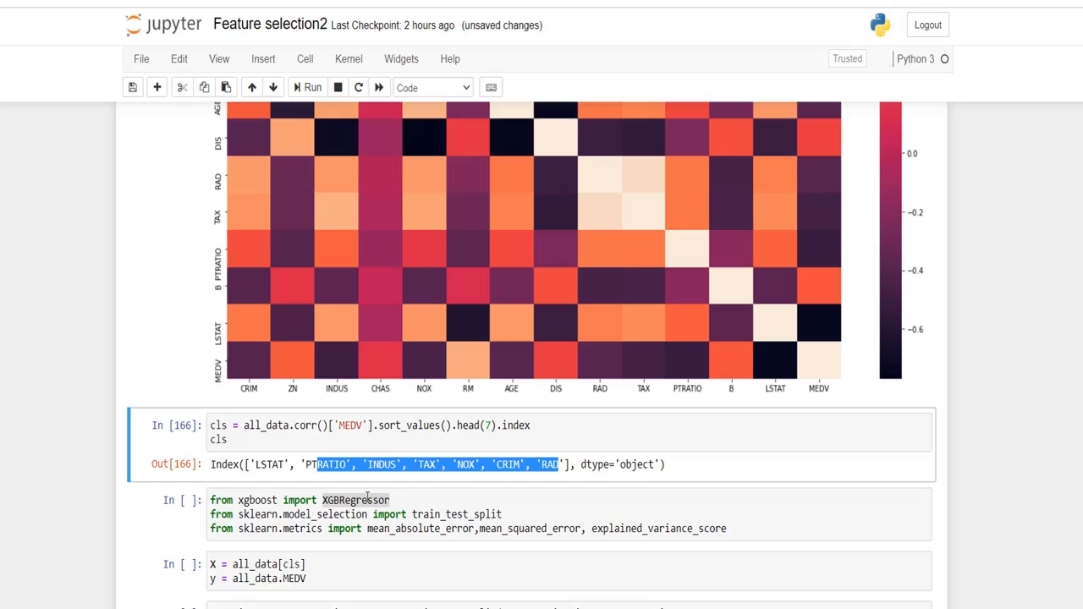
{"action": "scroll", "scroll_direction": "down", "scroll_amount": 3}
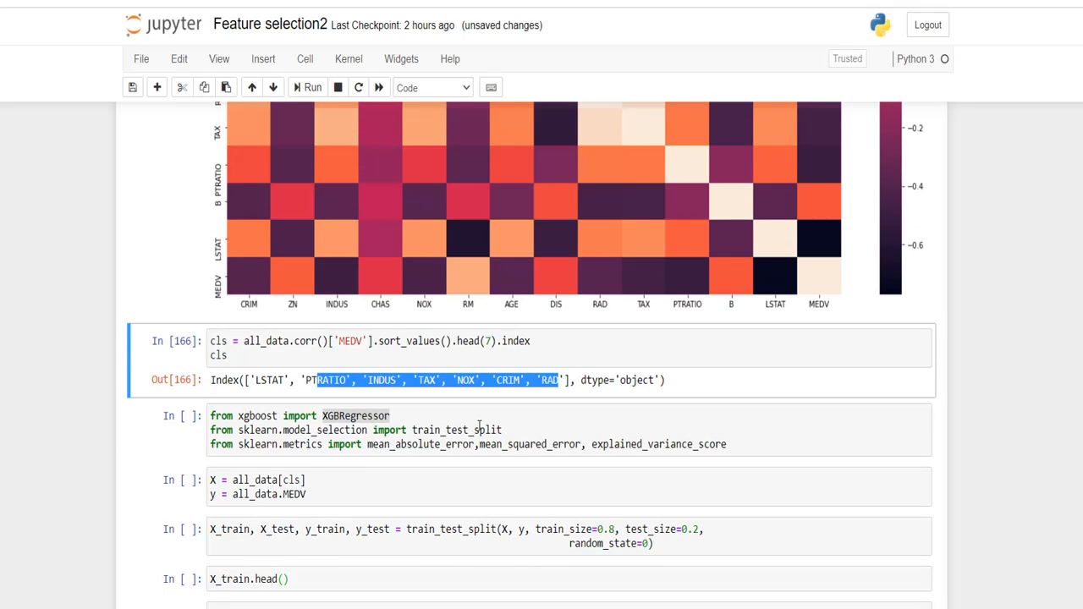
{"action": "mouse_move", "coordinate": [491, 429]}
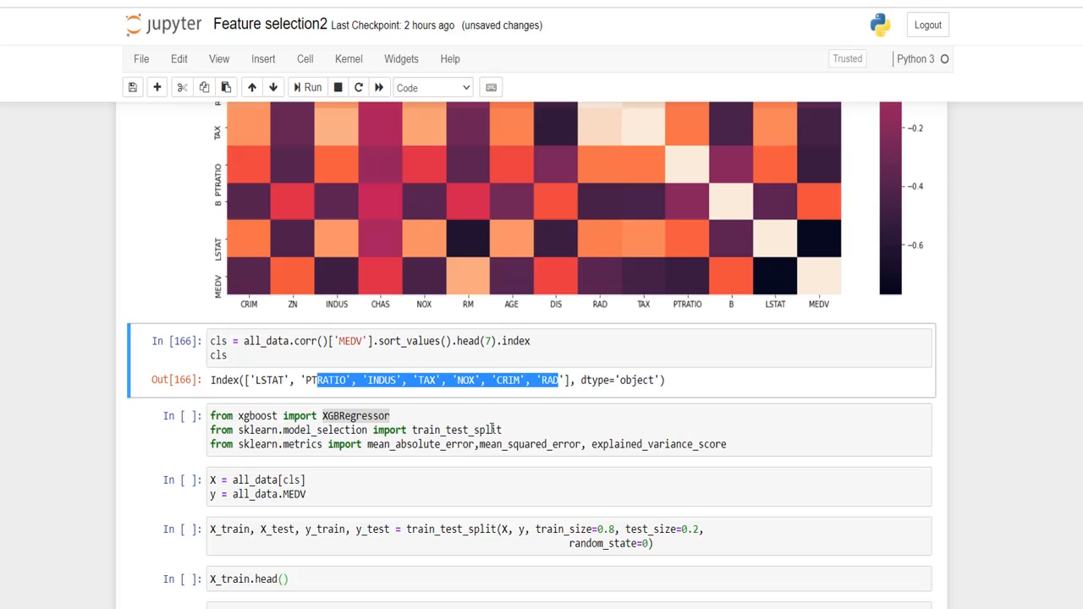
{"action": "mouse_move", "coordinate": [504, 450]}
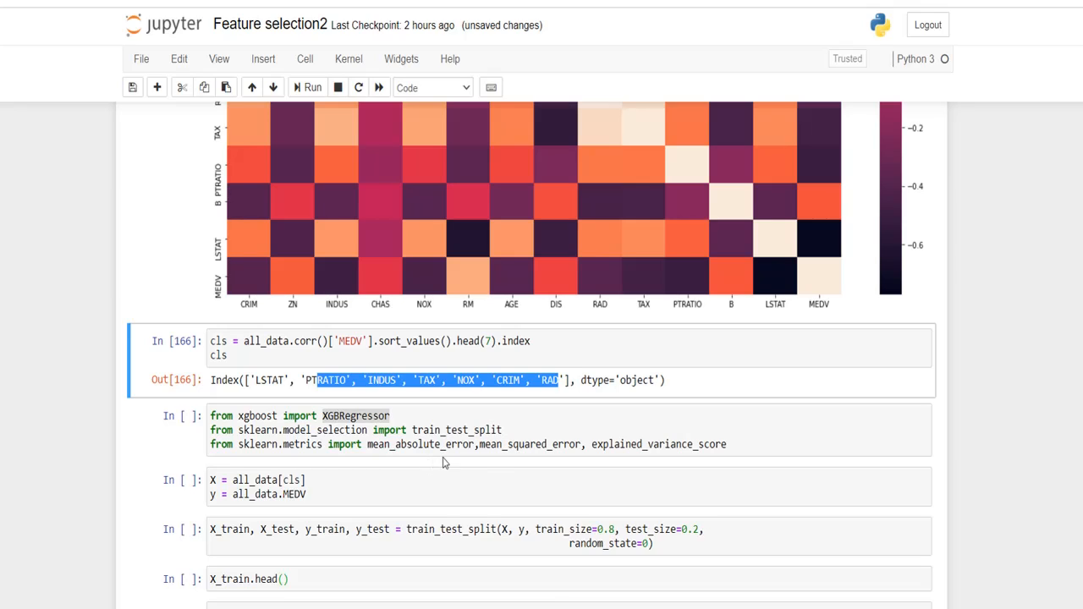
{"action": "mouse_move", "coordinate": [616, 471]}
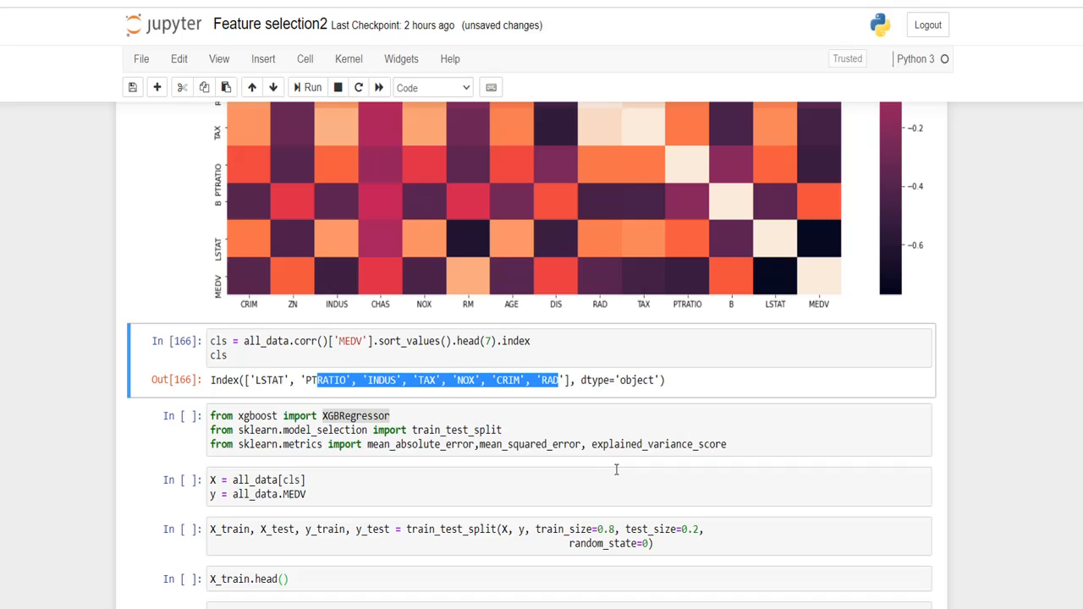
{"action": "mouse_move", "coordinate": [650, 463]}
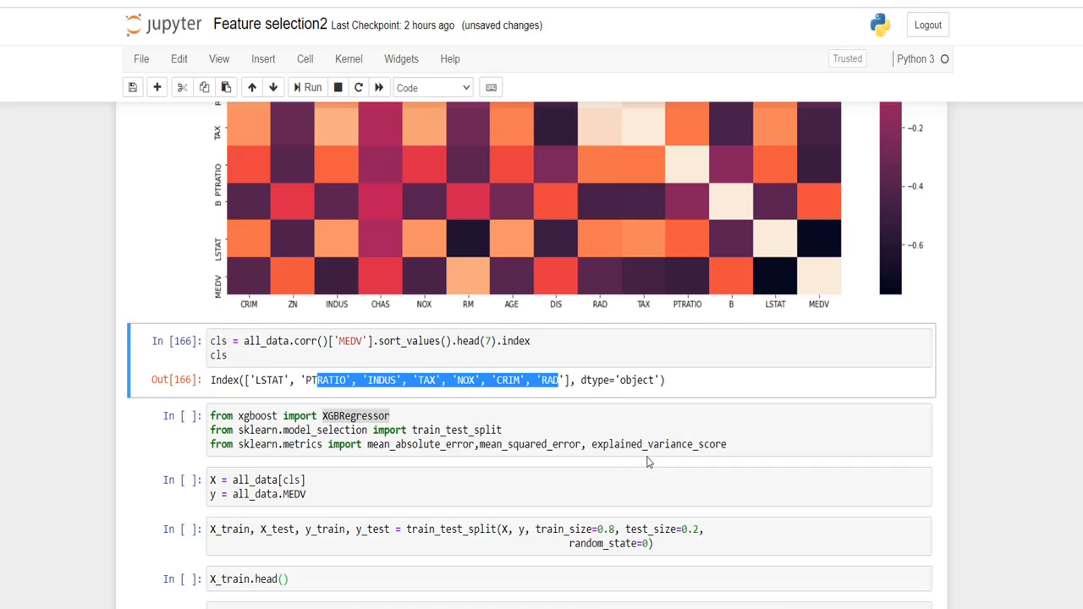
Step: Import XGBoost and metrics, assign X and y from the chosen features, and split the data 80/20
{"action": "left_click", "coordinate": [311, 88]}
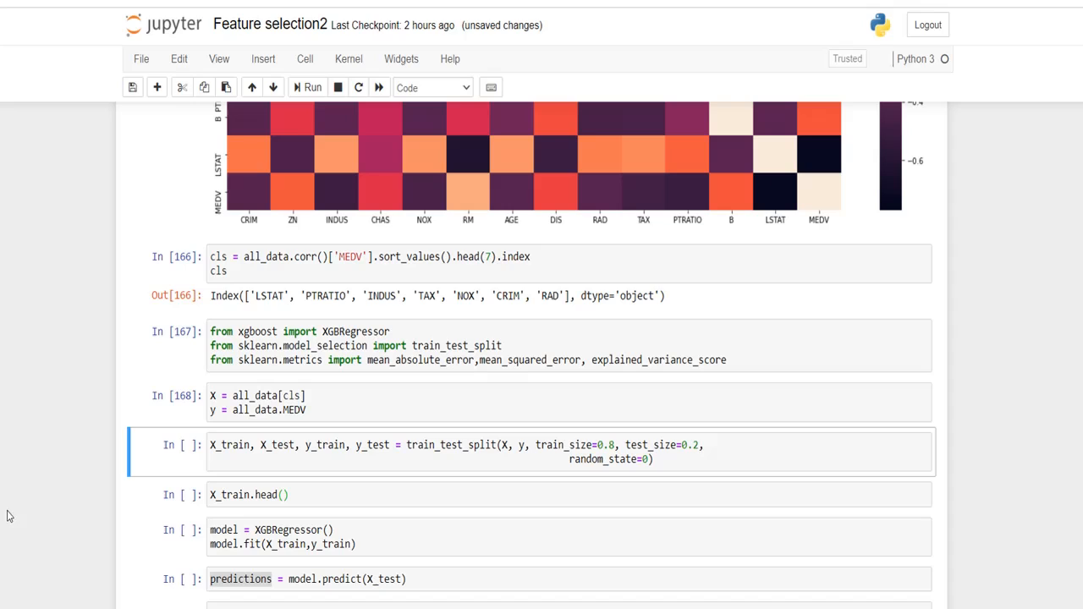
{"action": "left_click", "coordinate": [291, 396]}
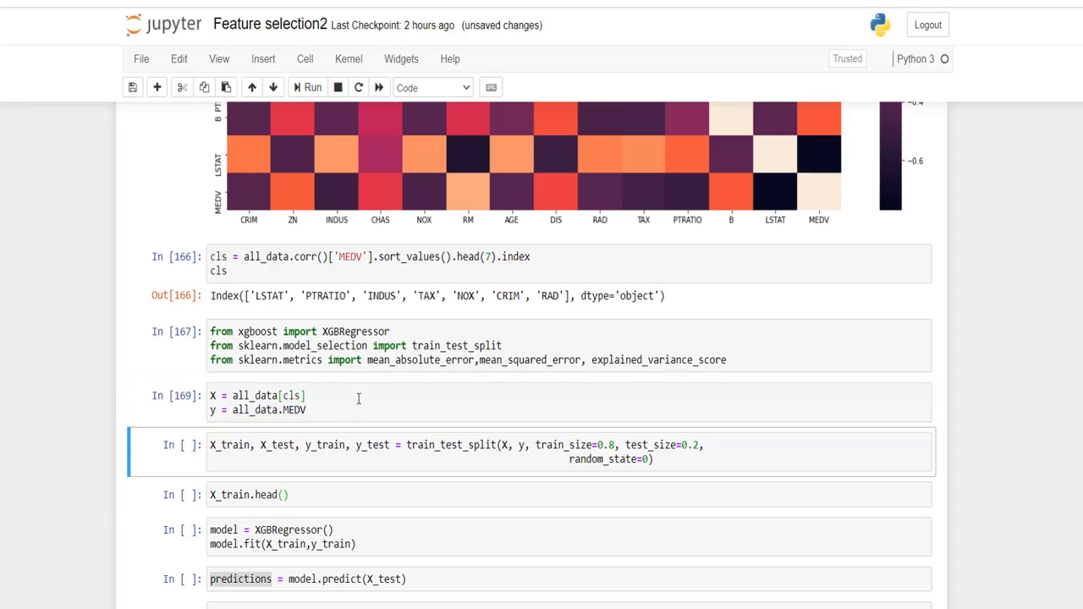
{"action": "key", "text": "shift+enter"}
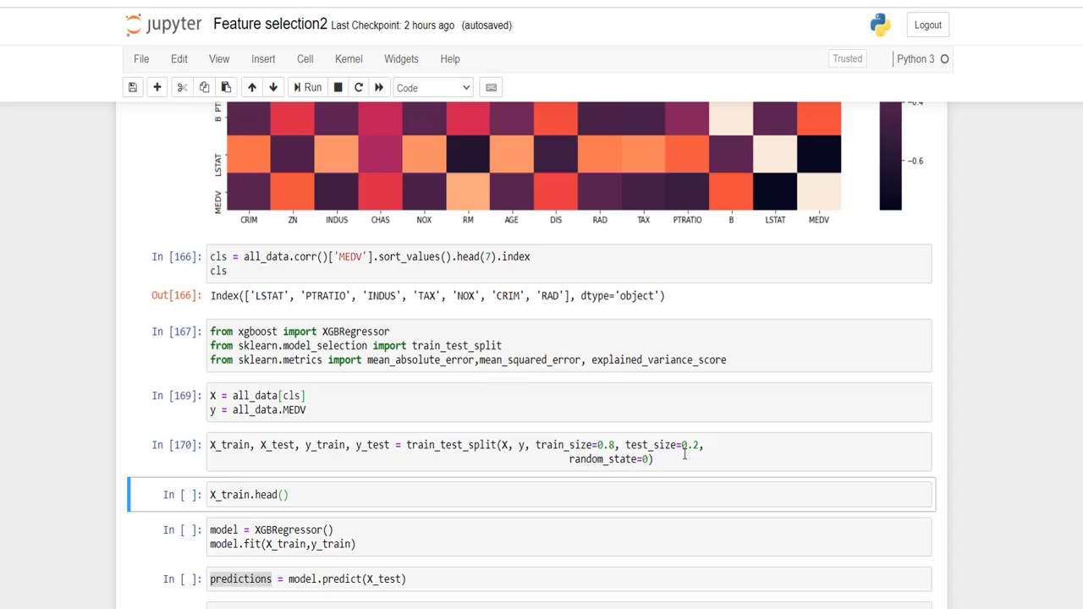
{"action": "scroll", "scroll_direction": "down", "scroll_amount": 3}
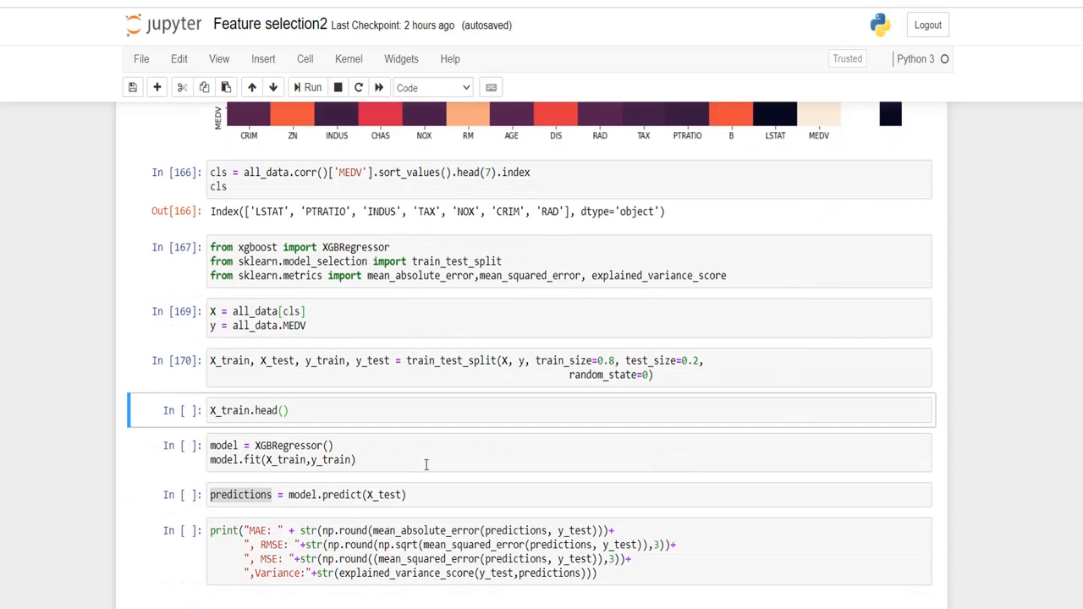
Step: Display X_train.head() and fit an XGBRegressor on the training data, showing its parameters
{"action": "left_click", "coordinate": [312, 88]}
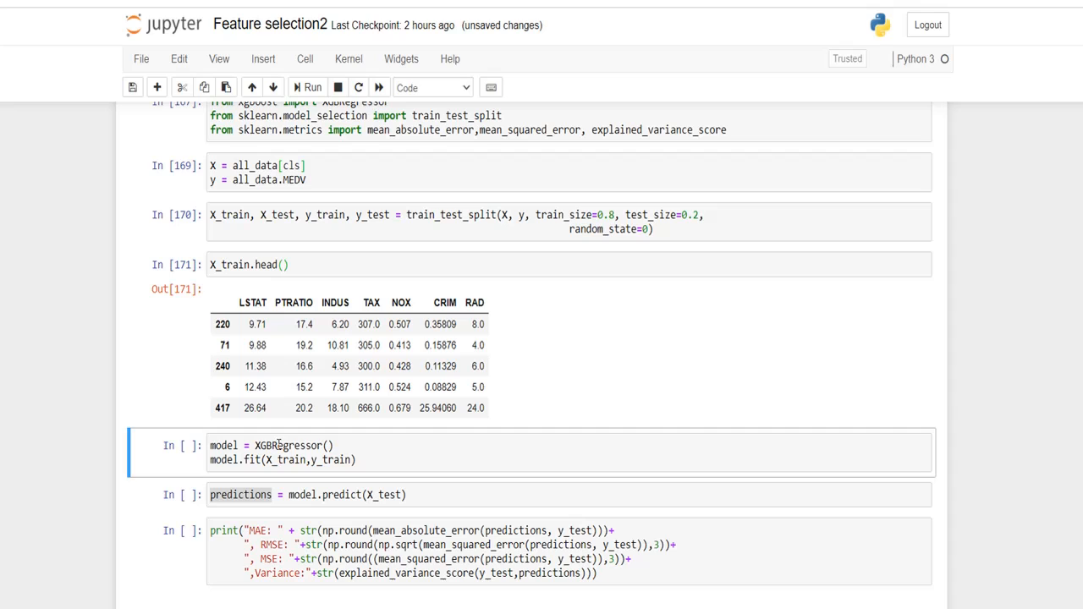
{"action": "double_click", "coordinate": [288, 445]}
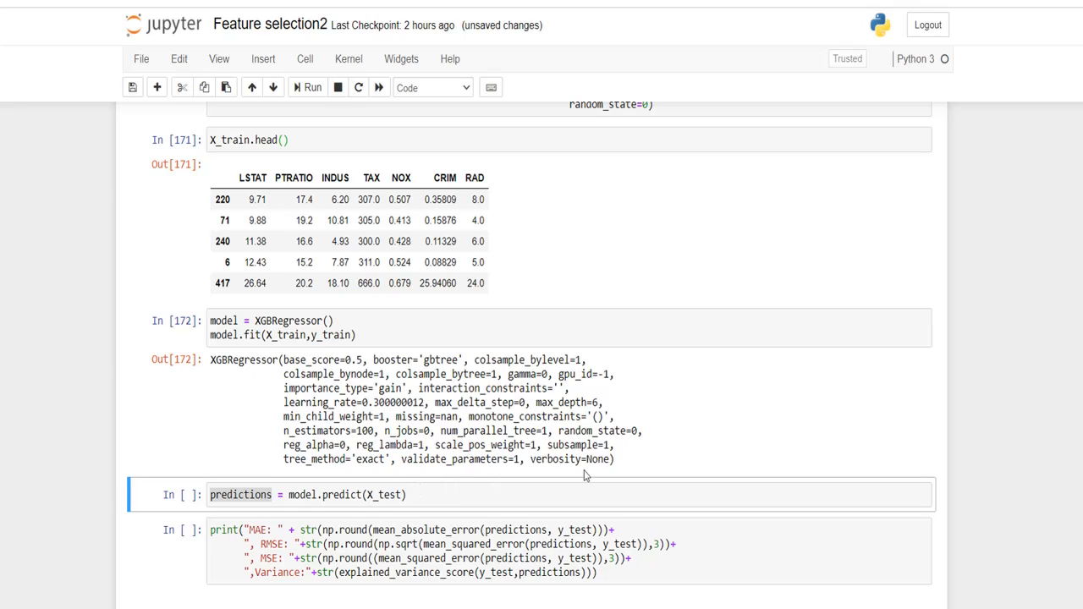
{"action": "left_click_drag", "start_coordinate": [283, 358], "coordinate": [613, 458]}
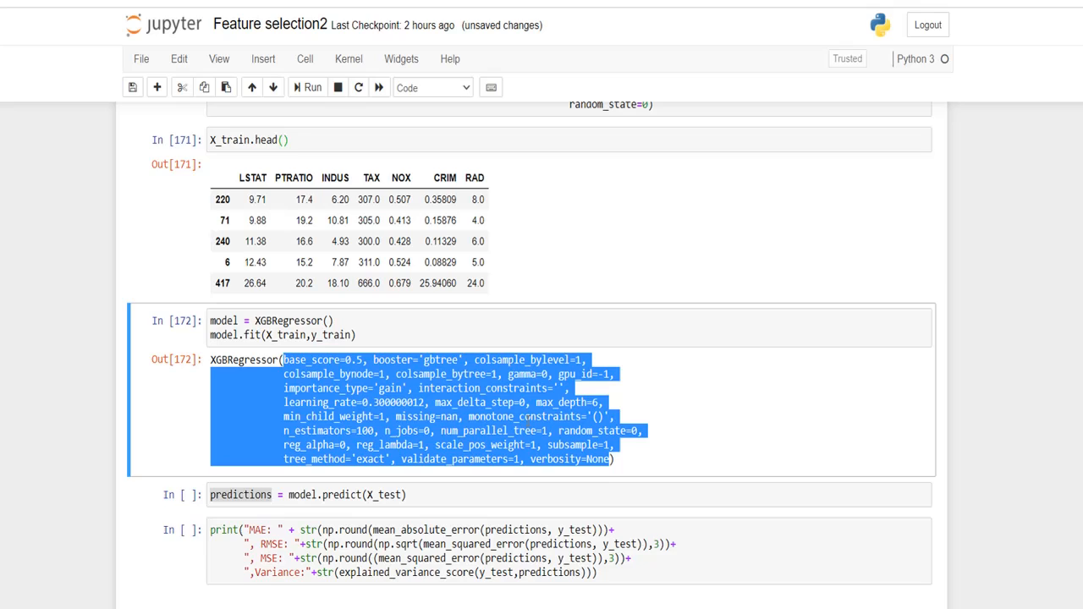
{"action": "scroll", "scroll_direction": "down", "scroll_amount": 3}
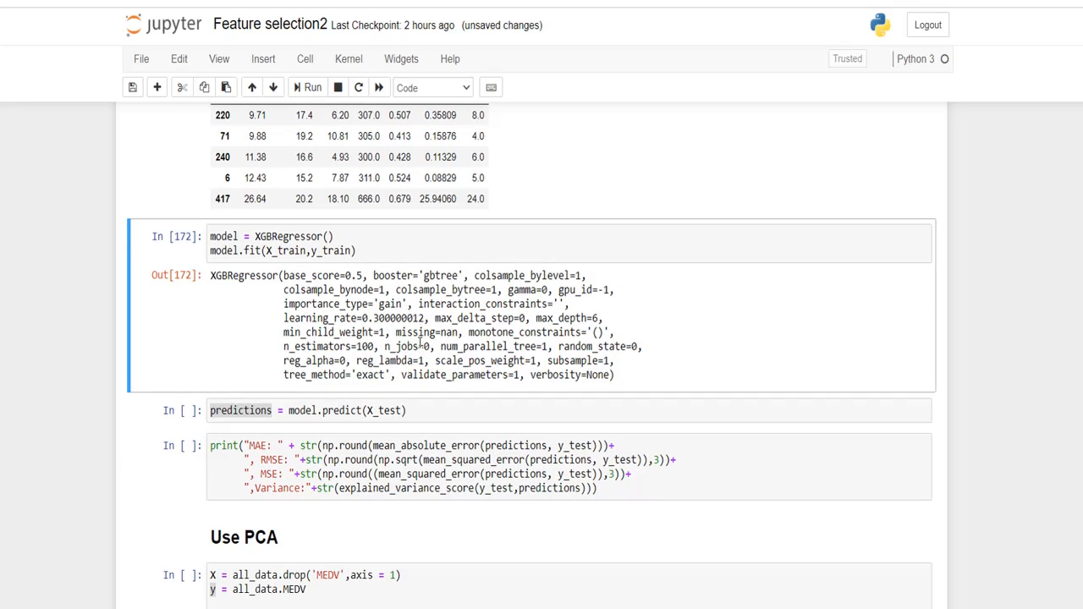
{"action": "left_click", "coordinate": [329, 236]}
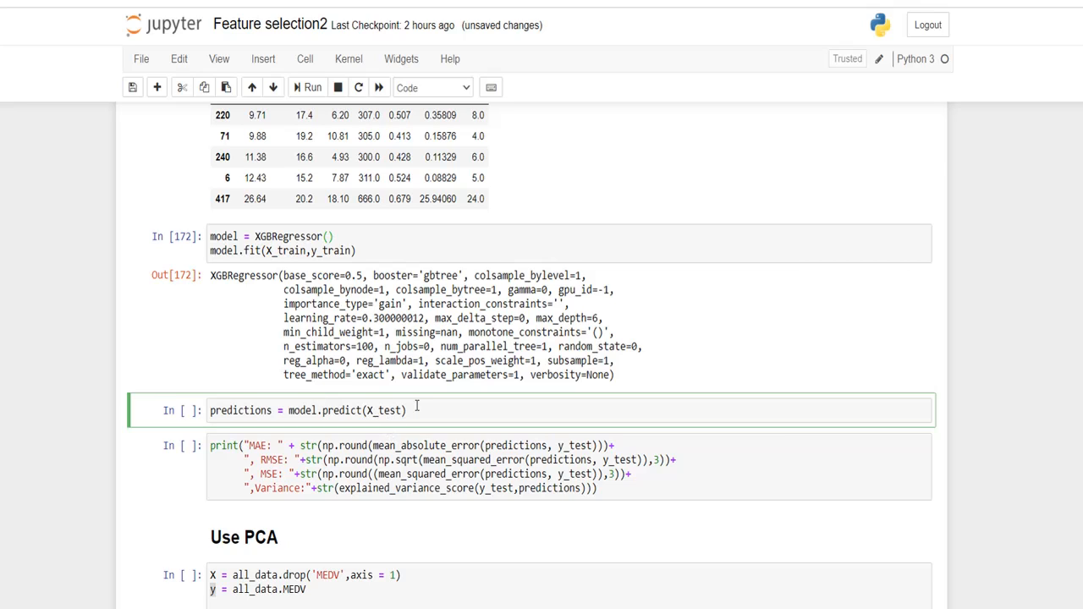
Step: Predict on X_test and print MAE 3.0, RMSE 5.567, MSE 30.997 and variance score about 0.62
{"action": "left_click", "coordinate": [311, 88]}
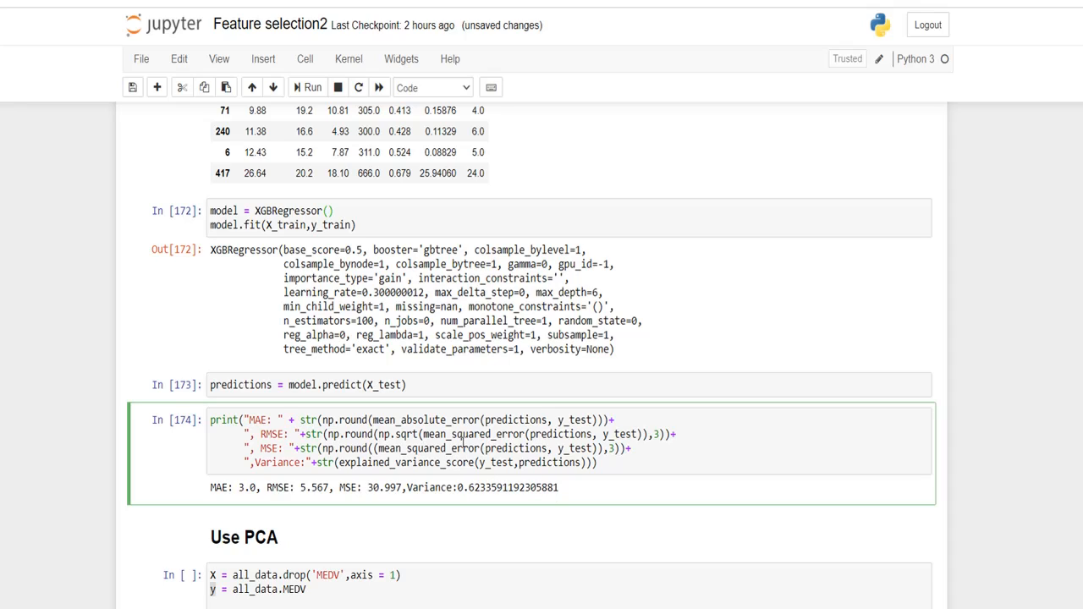
{"action": "scroll", "scroll_direction": "down", "scroll_amount": 3}
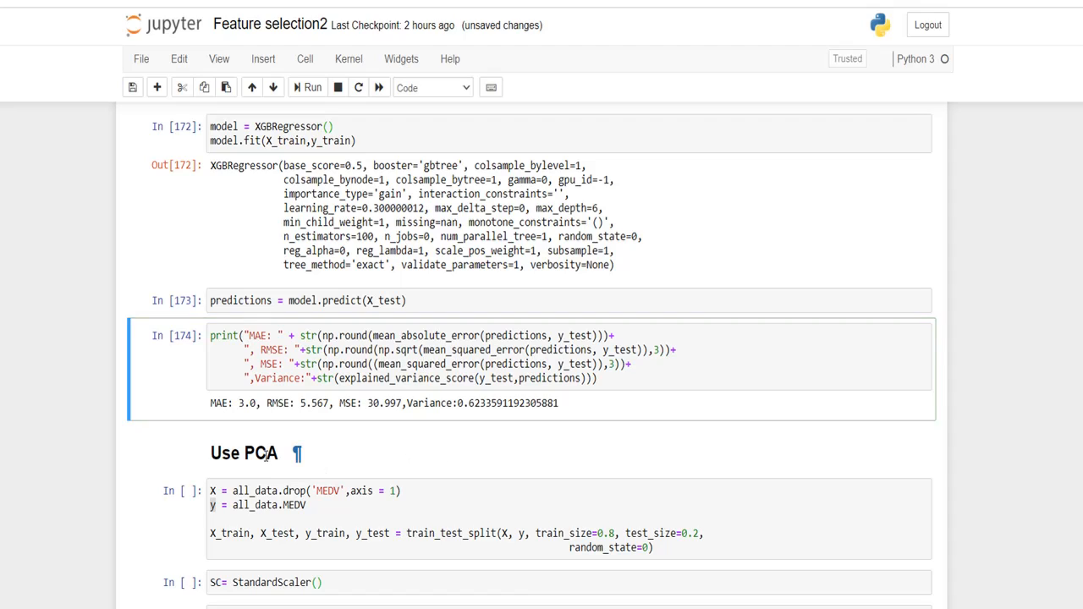
Step: Under 'Use PCA', re-split all features except MEDV 80/20 and create a StandardScaler
{"action": "left_click", "coordinate": [244, 453]}
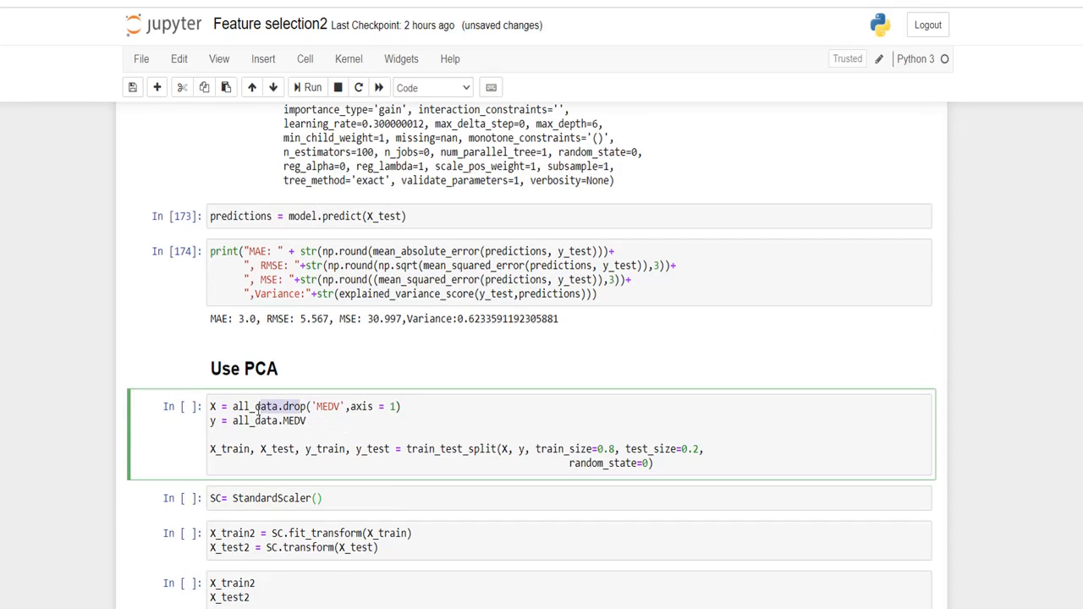
{"action": "left_click", "coordinate": [258, 406]}
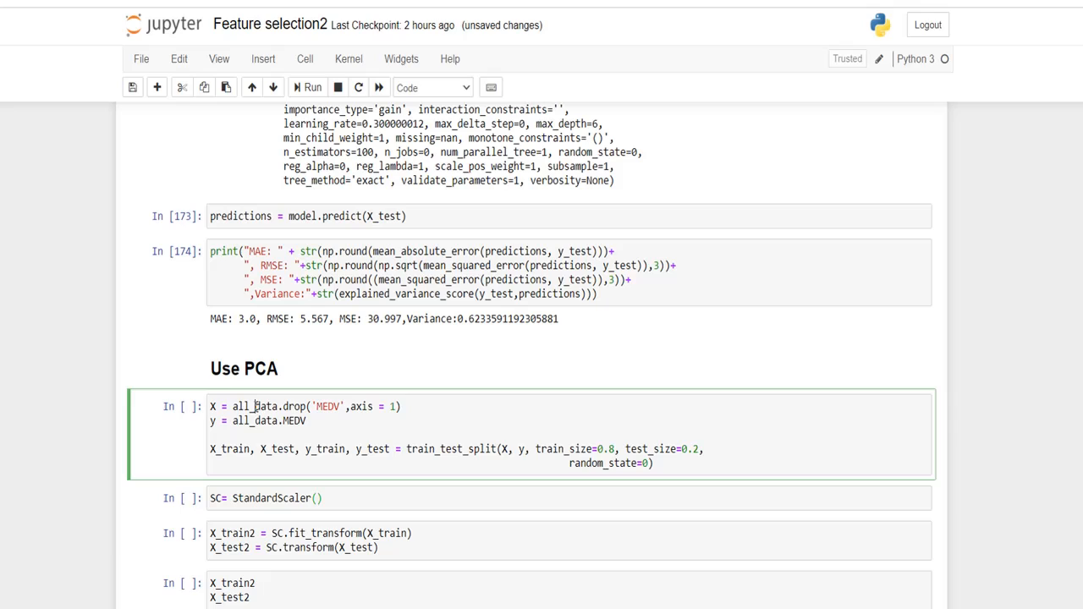
{"action": "double_click", "coordinate": [326, 406]}
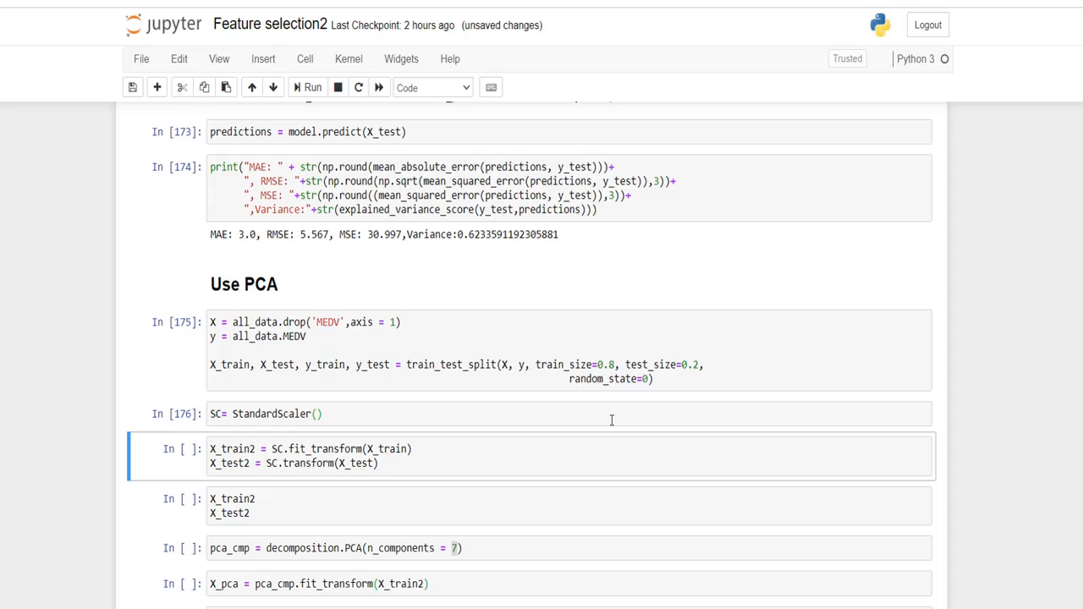
{"action": "mouse_move", "coordinate": [482, 406]}
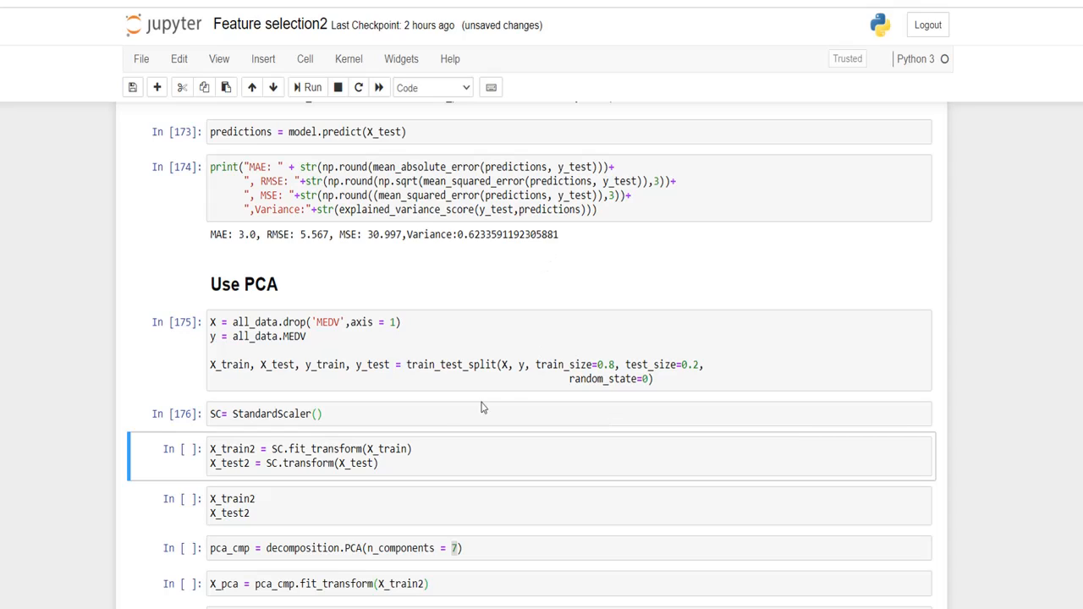
Step: Focus the cell fitting the scaler on X_train and transforming X_test into X_train2 and X_test2
{"action": "double_click", "coordinate": [325, 448]}
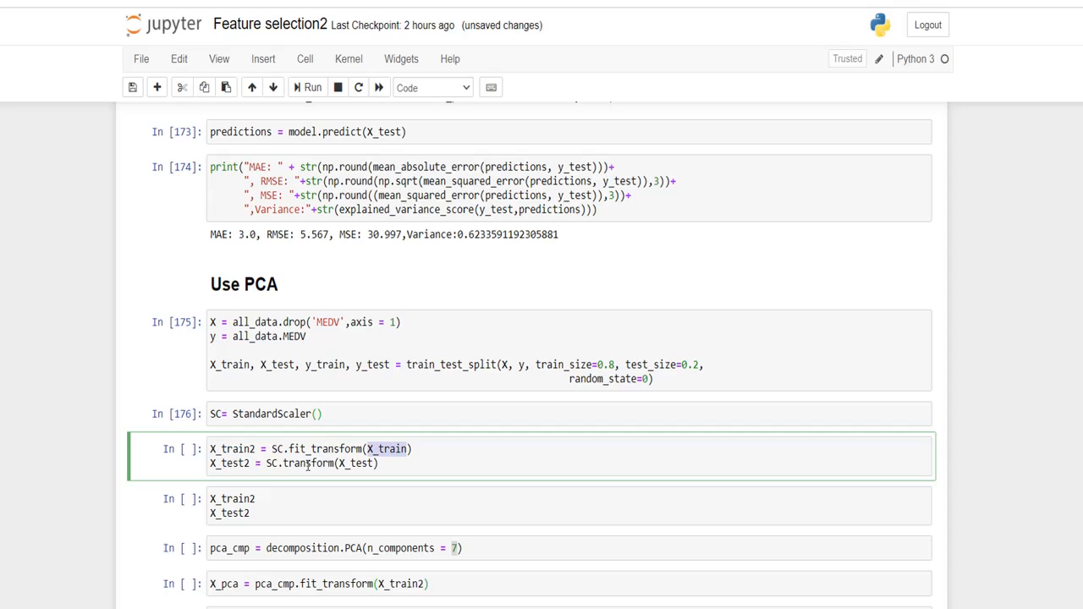
{"action": "mouse_move", "coordinate": [308, 463]}
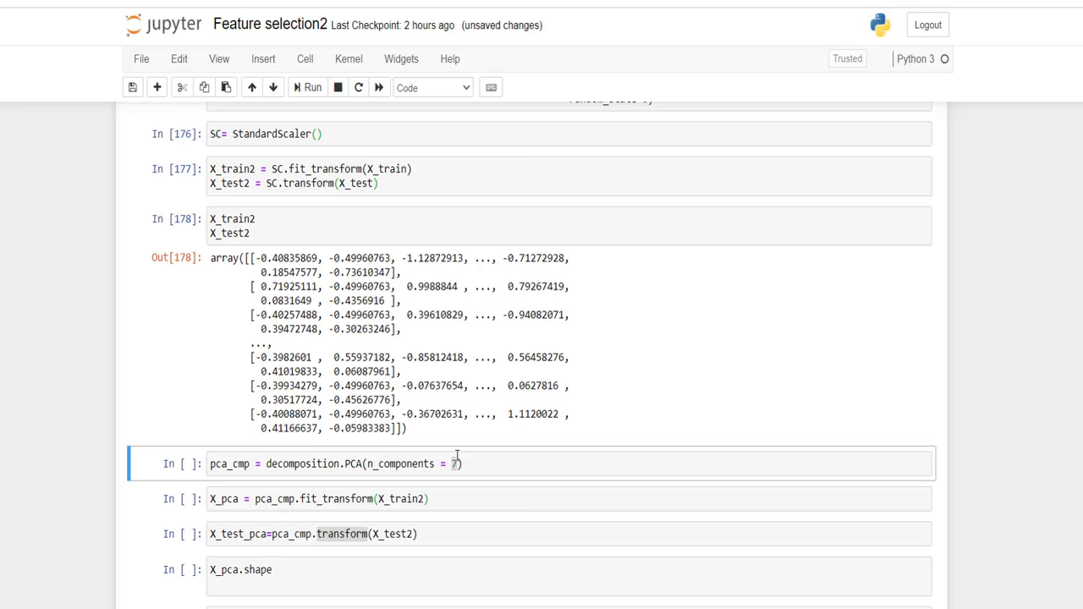
Step: Create decomposition.PCA(n_components=7) and fit_transform the scaled training data, transforming the test data
{"action": "left_click", "coordinate": [395, 463]}
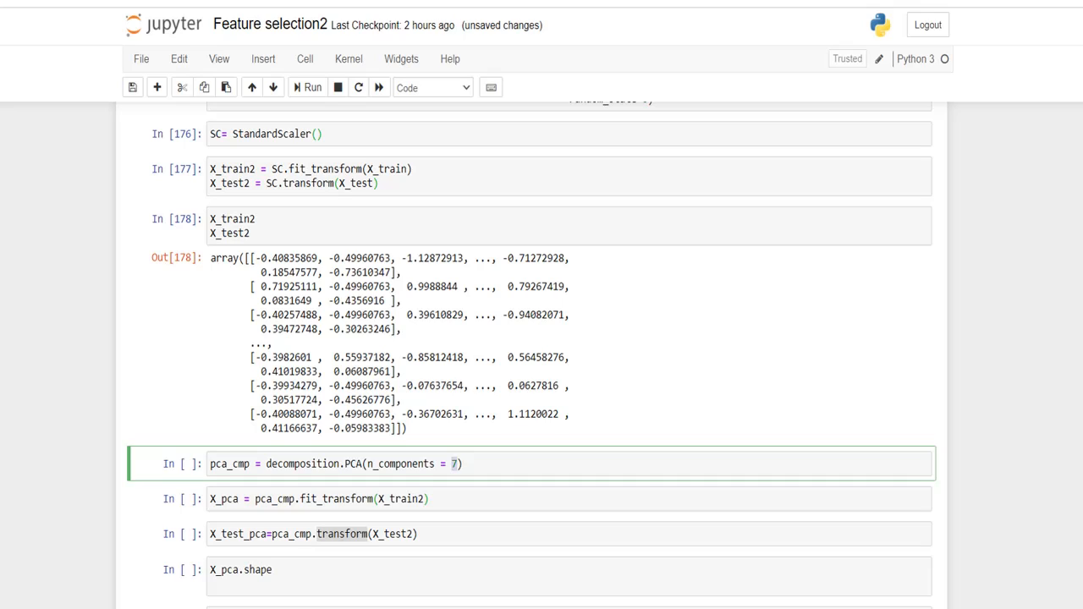
{"action": "mouse_move", "coordinate": [35, 460]}
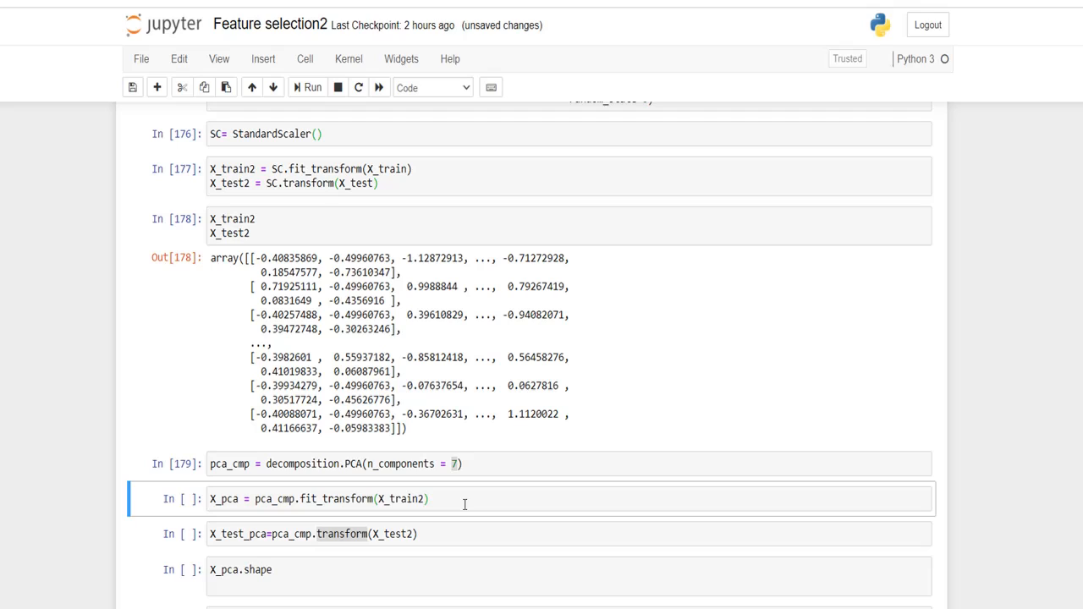
{"action": "mouse_move", "coordinate": [351, 480]}
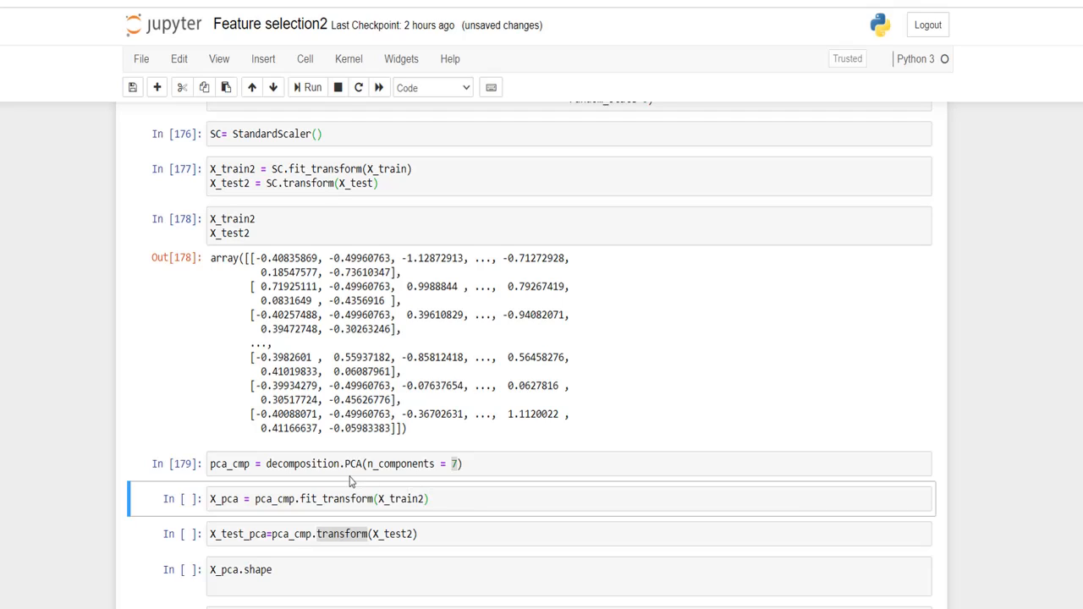
{"action": "left_click", "coordinate": [372, 497]}
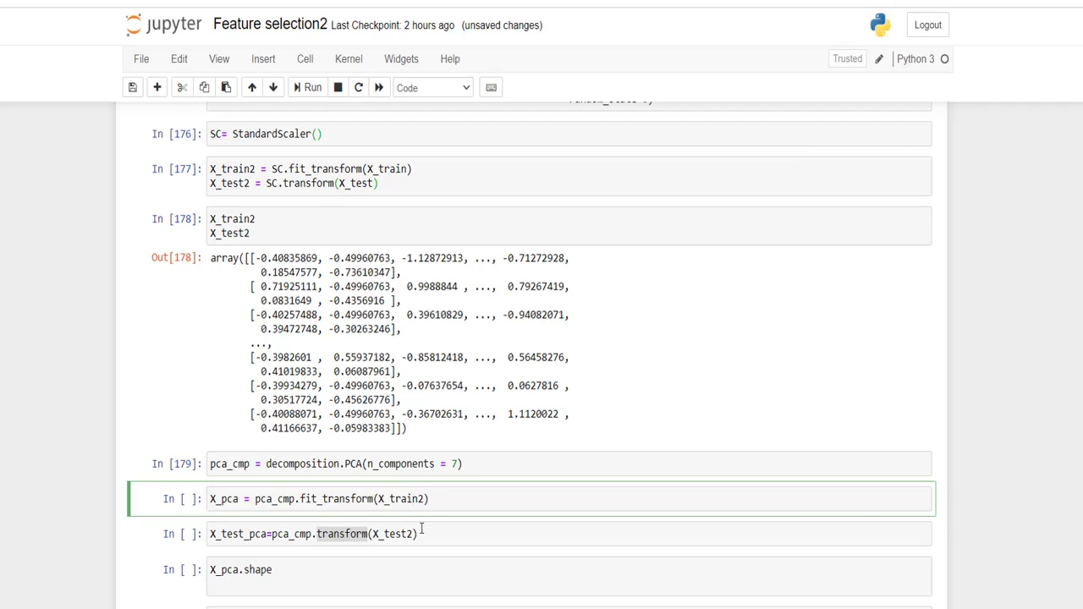
{"action": "key", "text": "shift+enter"}
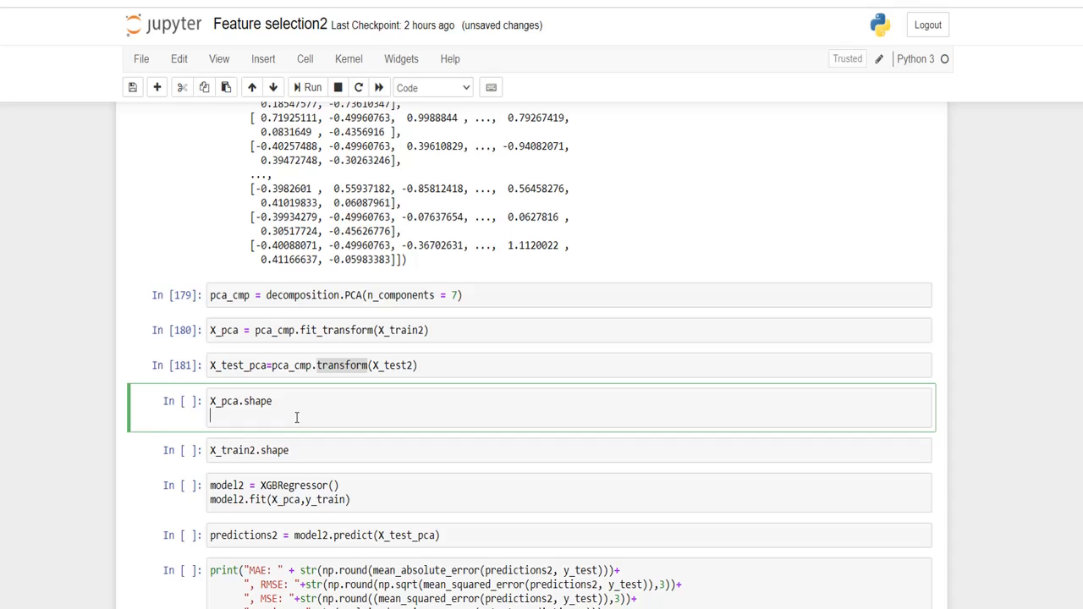
Step: Check X_pca.shape is 404×7 versus X_train2.shape 404×13, placing the original shape check first
{"action": "key", "text": "backspace"}
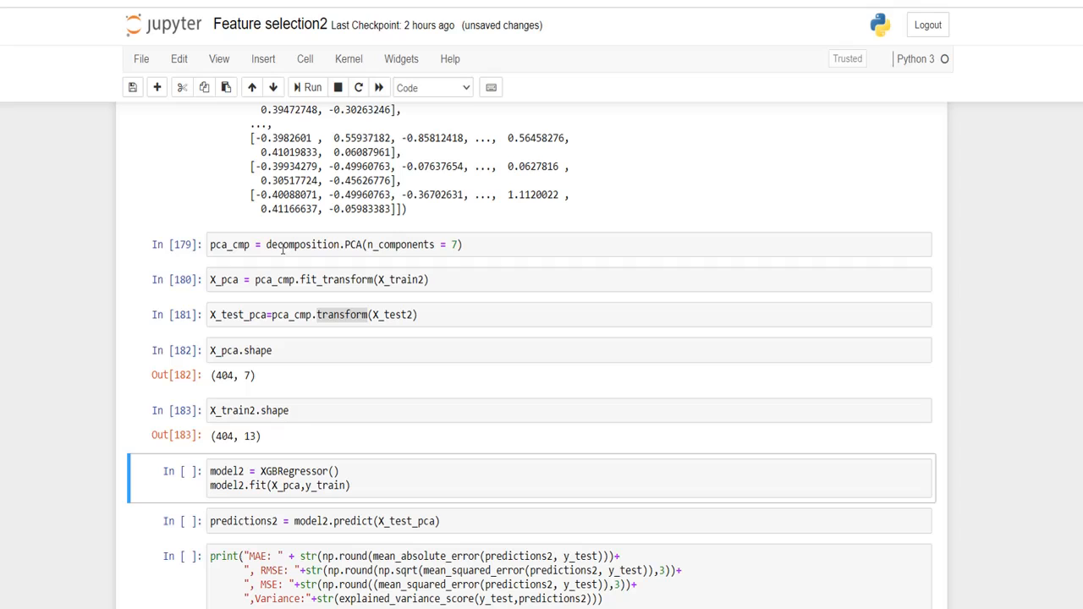
{"action": "left_click", "coordinate": [251, 88]}
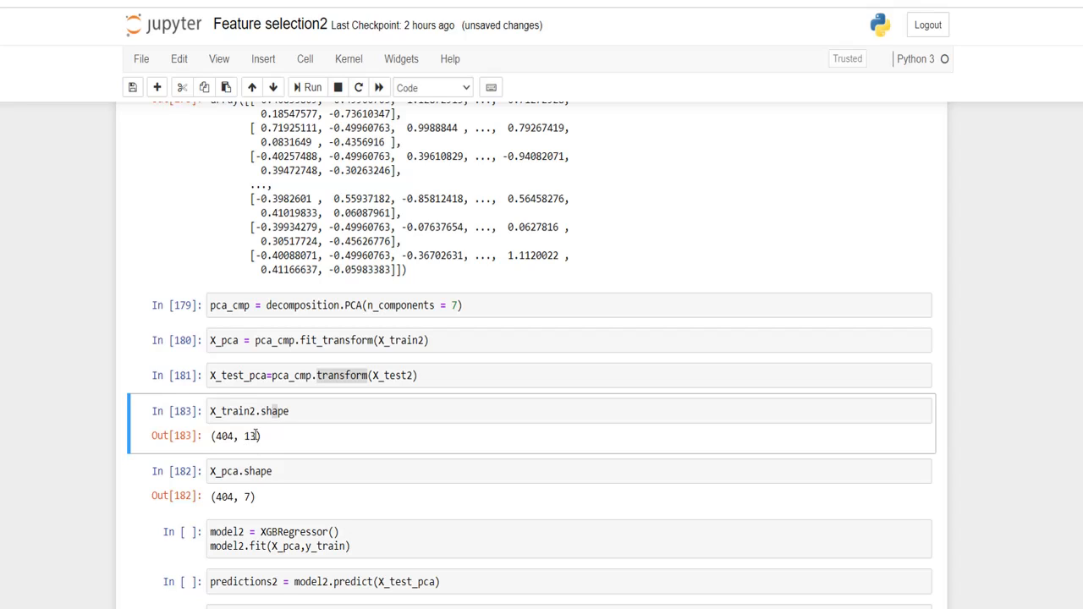
{"action": "double_click", "coordinate": [250, 436]}
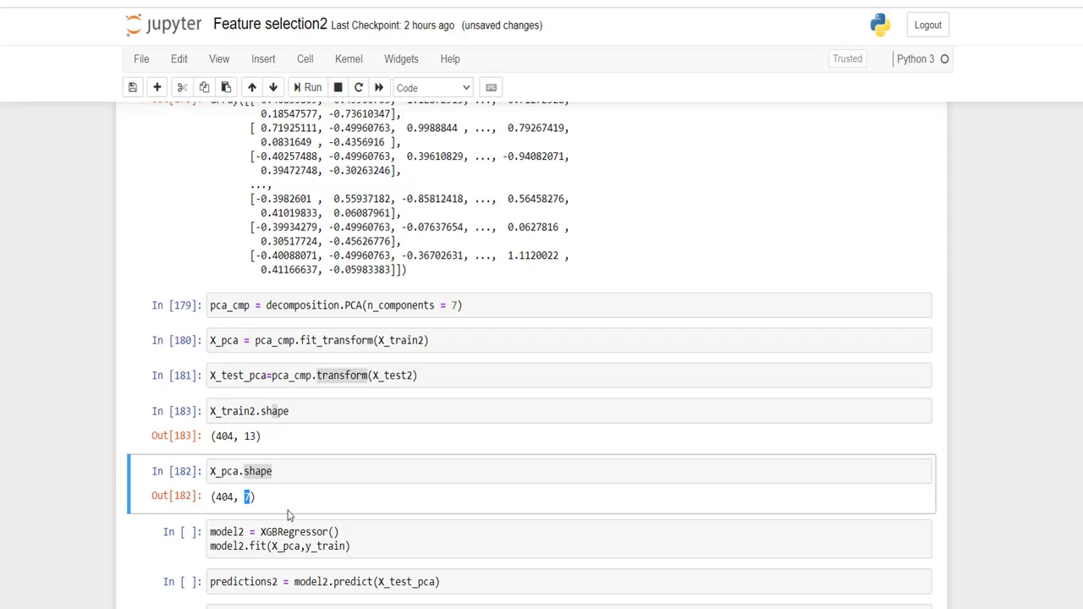
{"action": "mouse_move", "coordinate": [433, 311]}
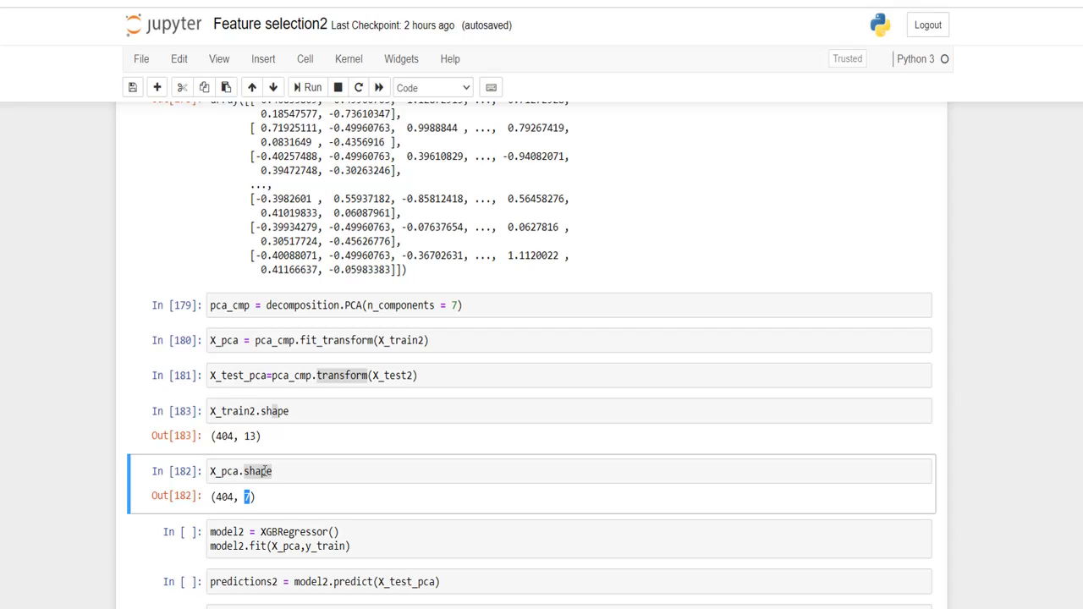
{"action": "mouse_move", "coordinate": [274, 466]}
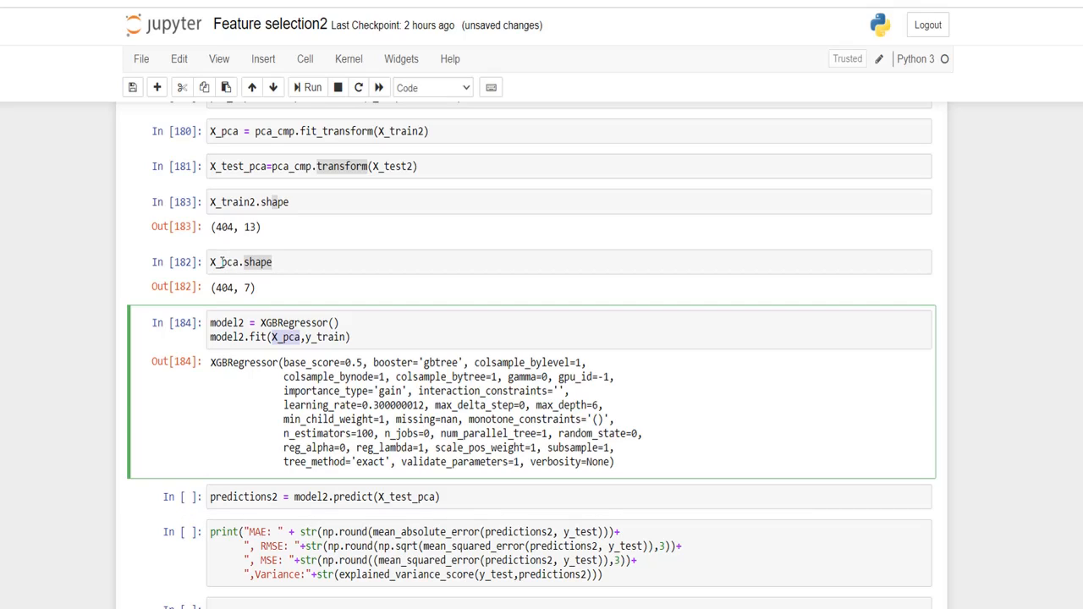
Step: Fit model2 XGBRegressor on the 7-component X_pca training data and y_train
{"action": "left_click", "coordinate": [254, 261]}
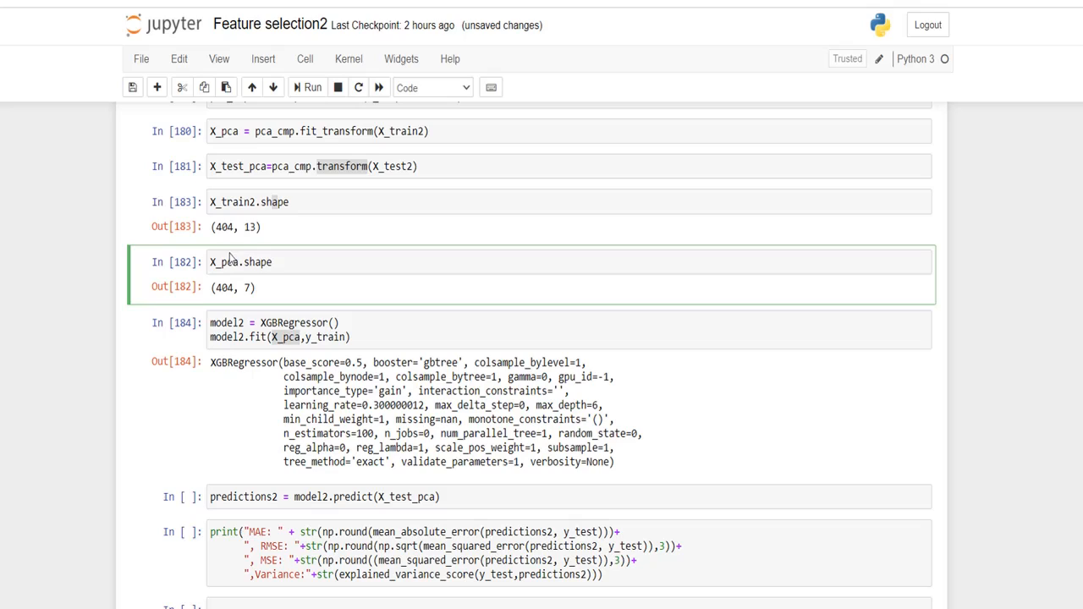
{"action": "mouse_move", "coordinate": [261, 280]}
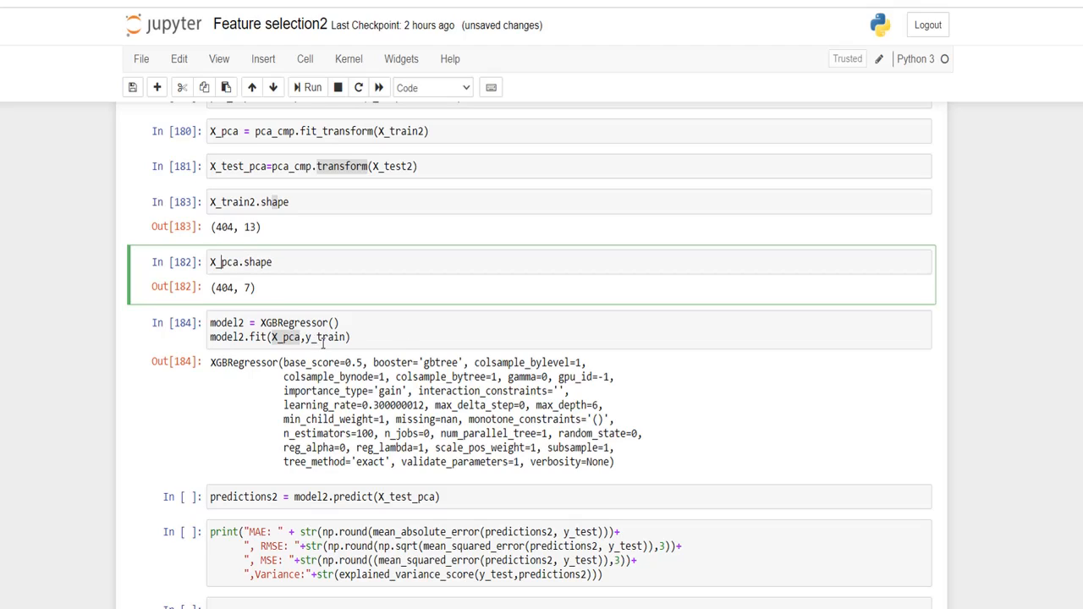
{"action": "left_click", "coordinate": [338, 336]}
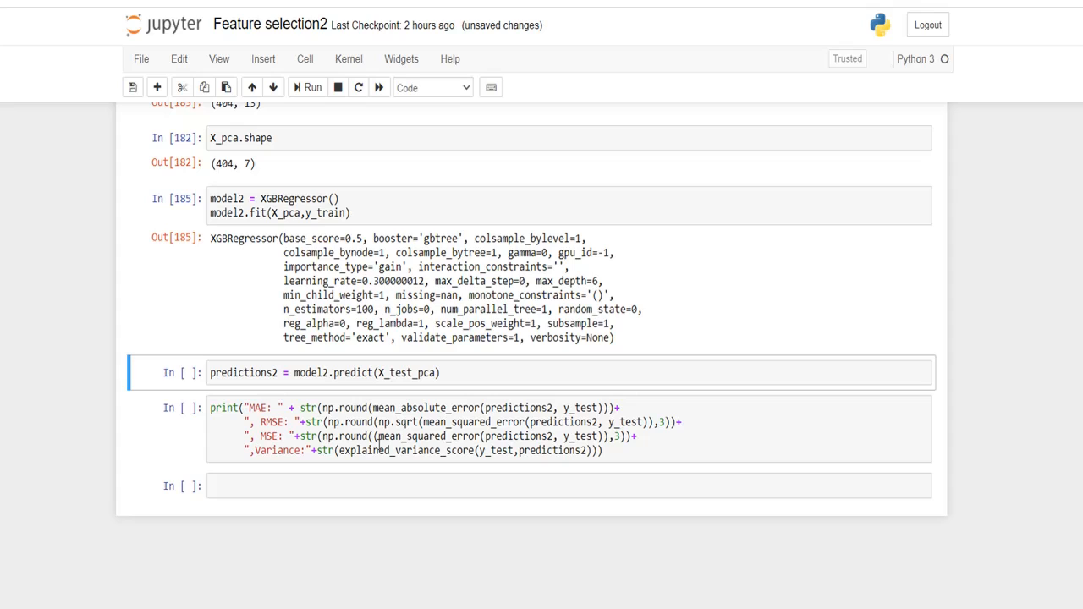
Step: Predict with model2 on PCA test data and print MAE 4.0, RMSE 6.591, MSE 43.438
{"action": "left_click", "coordinate": [311, 88]}
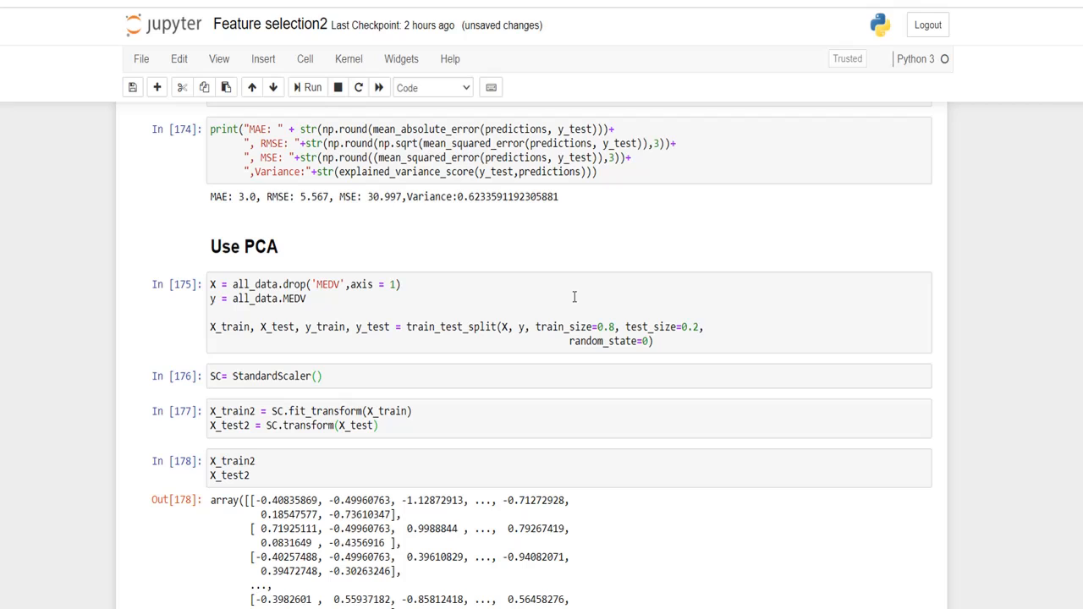
{"action": "mouse_move", "coordinate": [274, 212]}
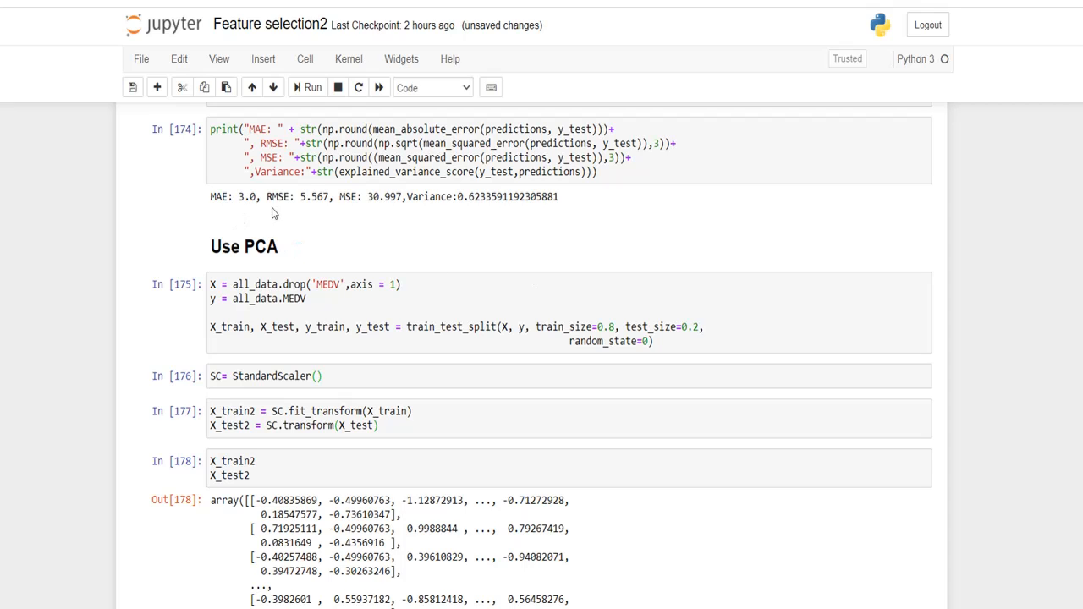
{"action": "scroll", "scroll_direction": "down", "scroll_amount": 3}
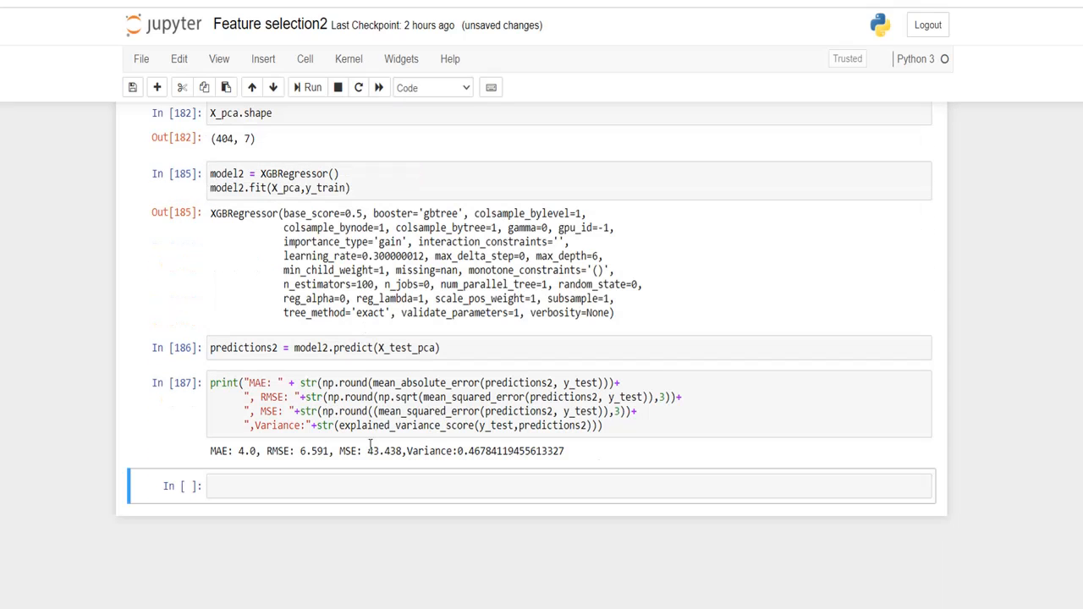
{"action": "mouse_move", "coordinate": [632, 365]}
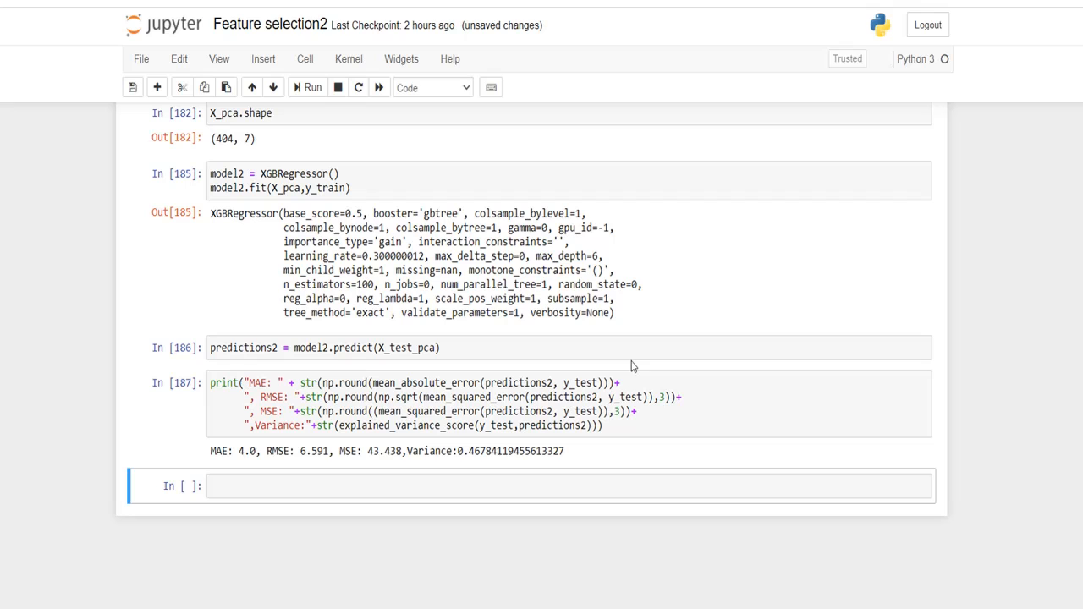
{"action": "mouse_move", "coordinate": [605, 371]}
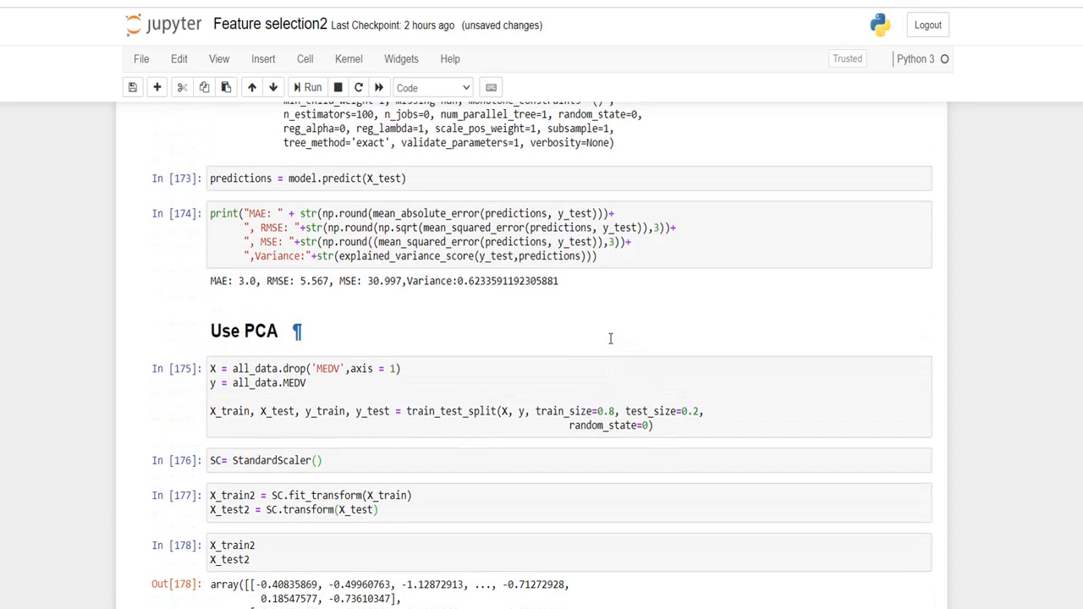
{"action": "mouse_move", "coordinate": [612, 341]}
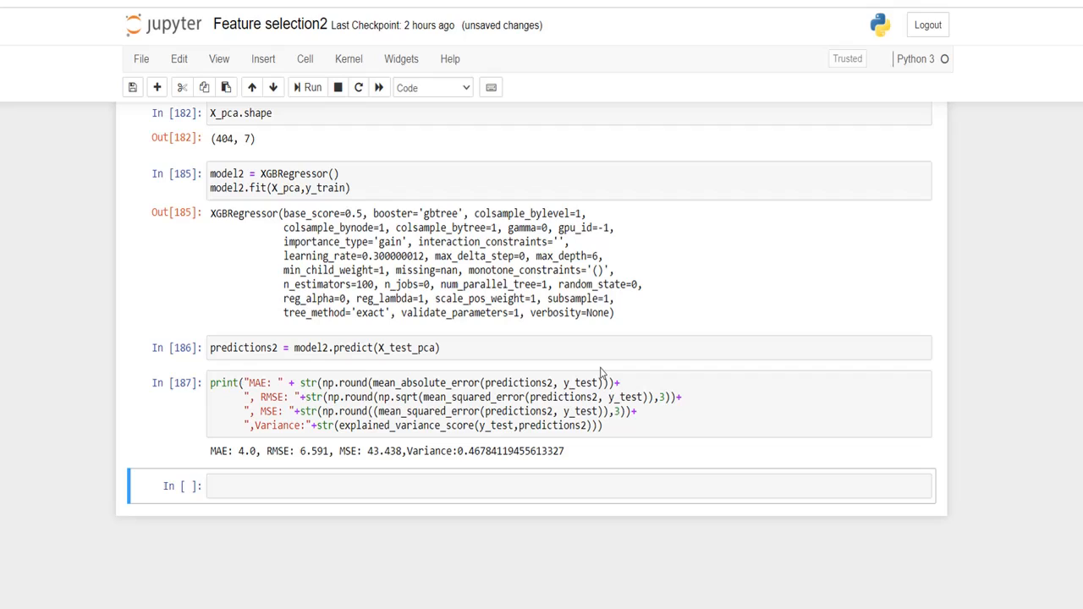
{"action": "mouse_move", "coordinate": [555, 413]}
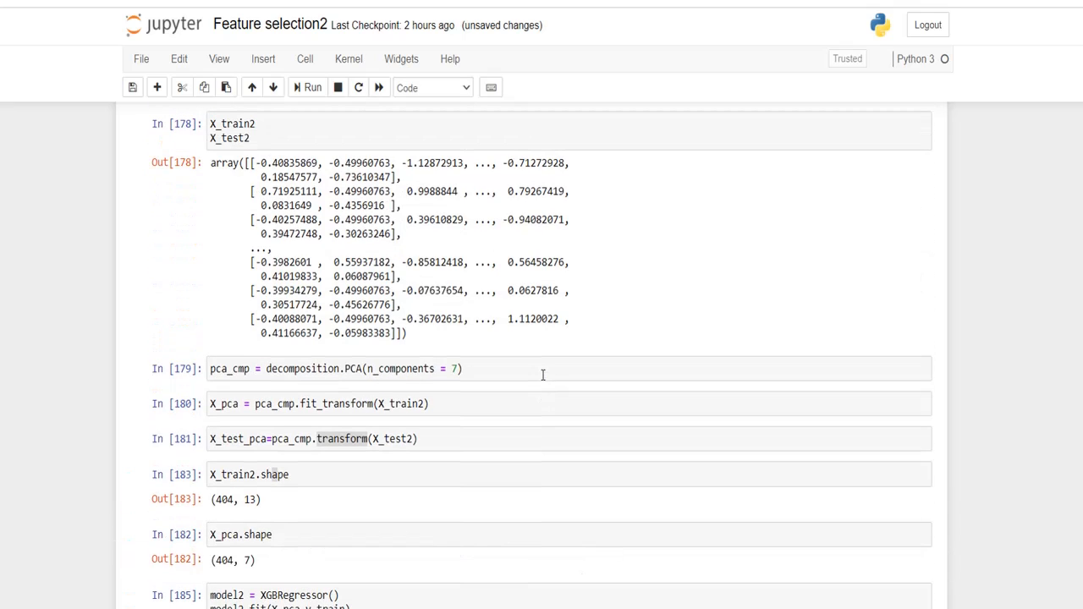
{"action": "mouse_move", "coordinate": [541, 373]}
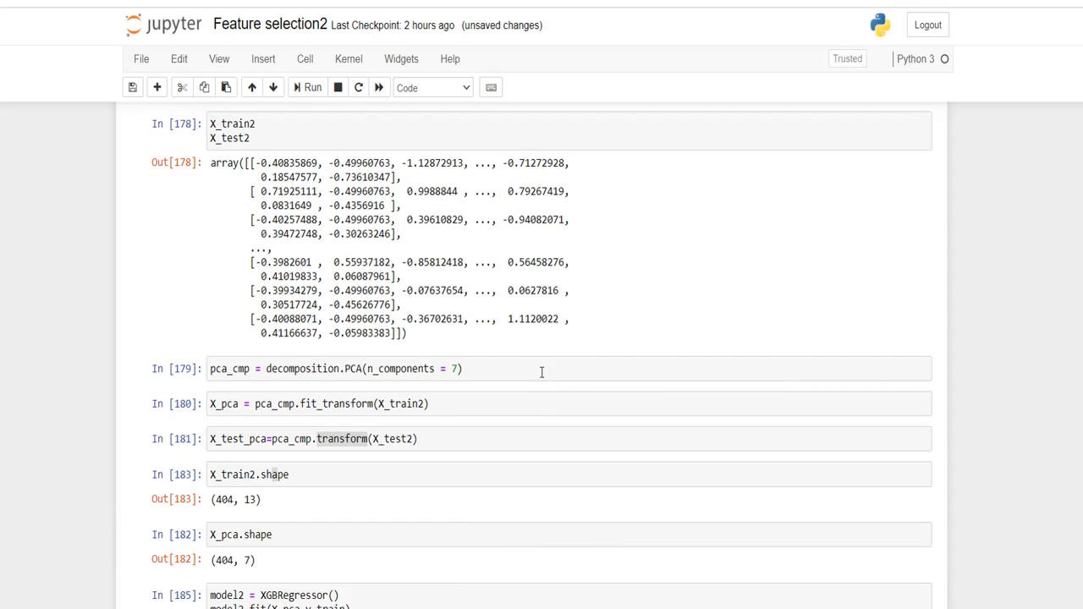